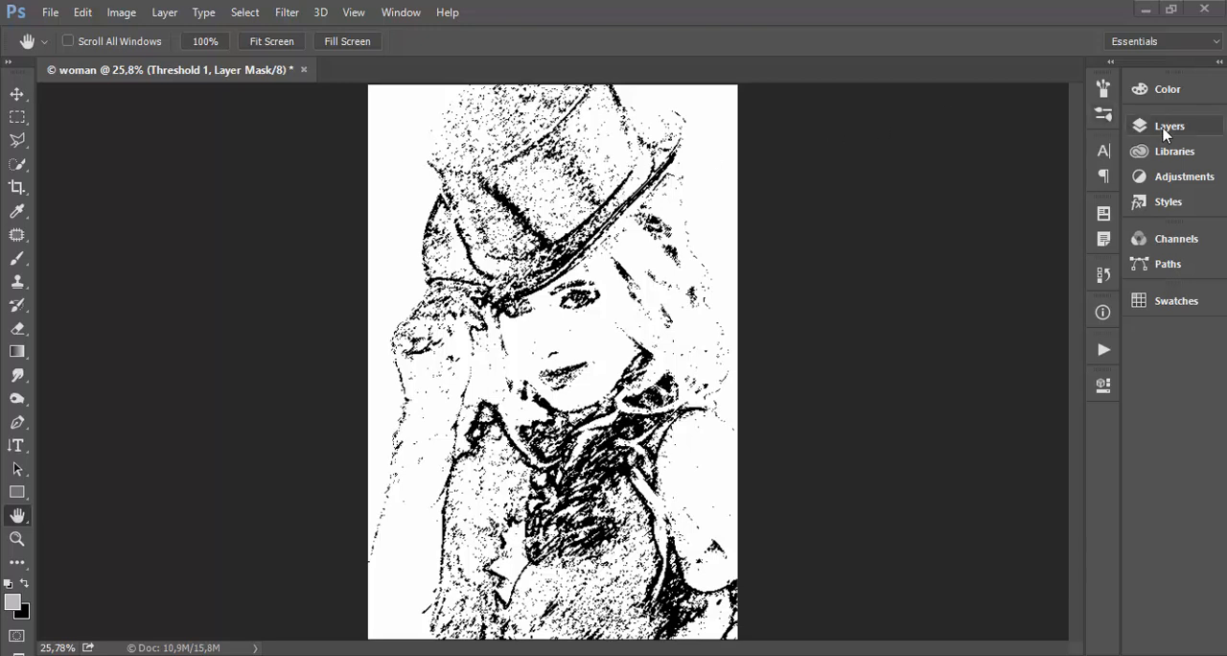
# Step: Show the document's layers to check the current sketch stack
pyautogui.click(1169, 126)
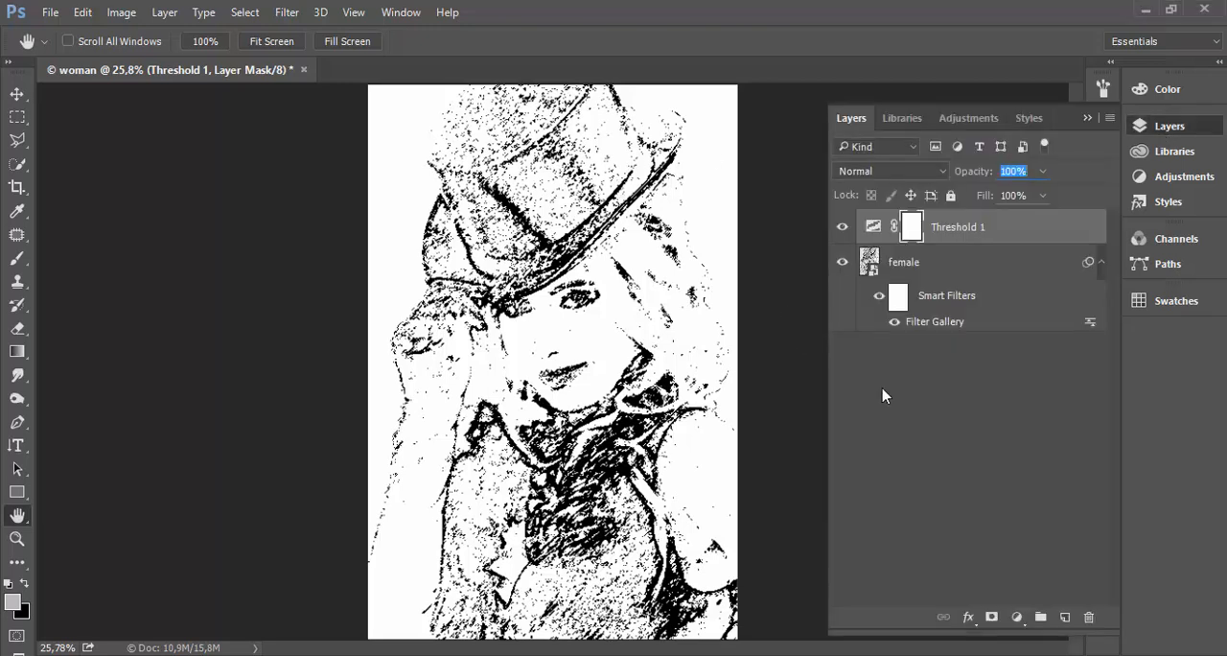
pyautogui.moveTo(920, 322)
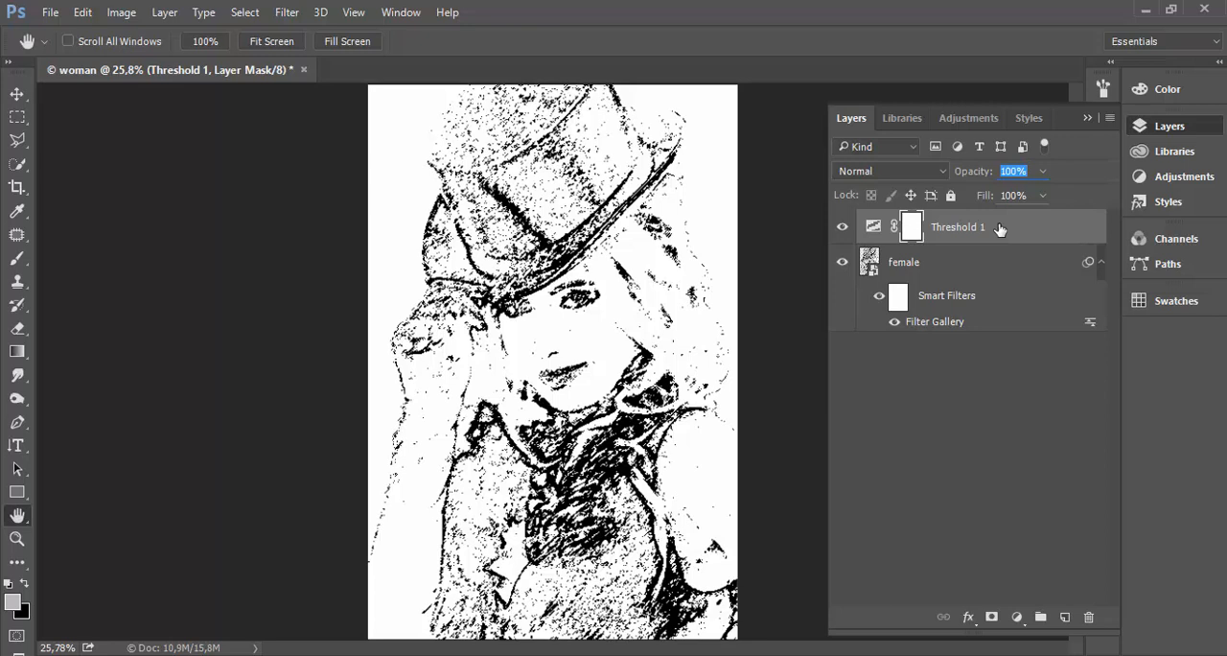
pyautogui.moveTo(698, 268)
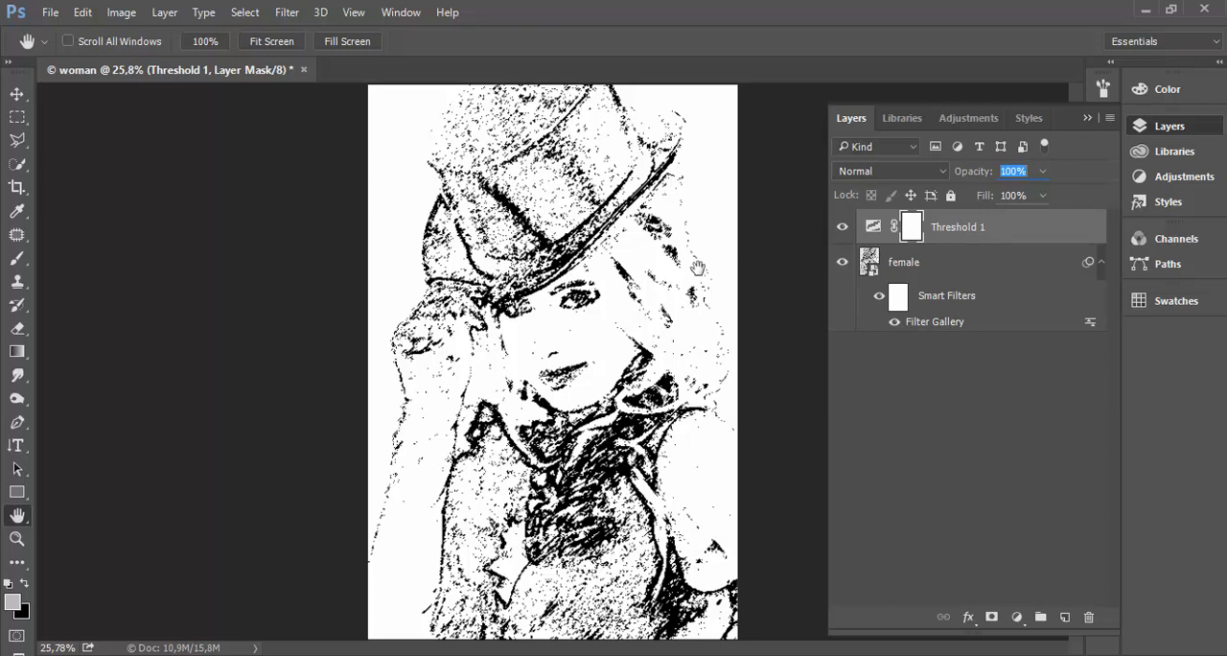
pyautogui.moveTo(505, 194)
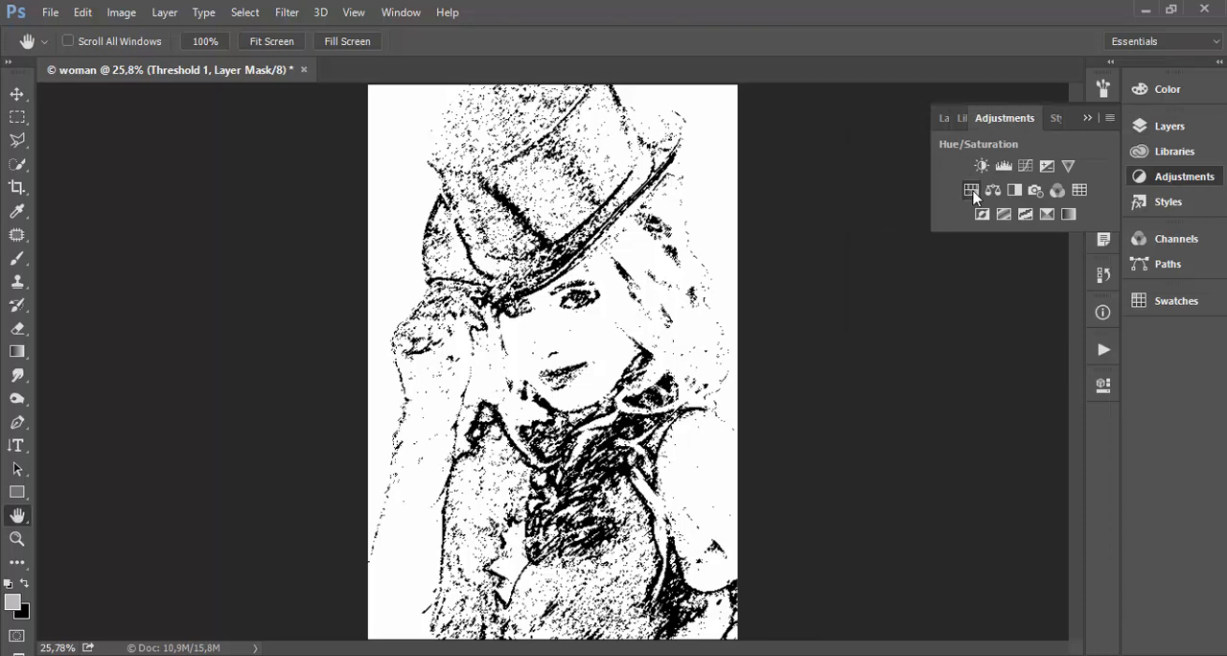
# Step: Add a Hue/Saturation layer and colorize it with hue 192 and saturation 73
pyautogui.click(971, 189)
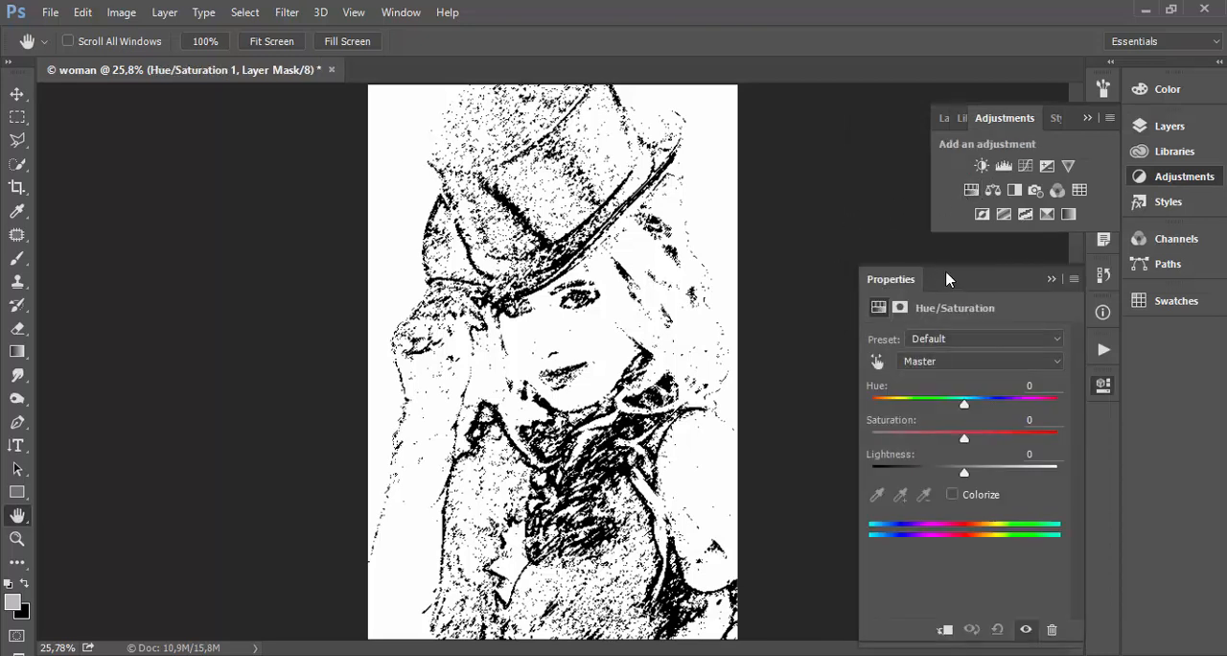
pyautogui.moveTo(891, 278); pyautogui.dragTo(757, 50)
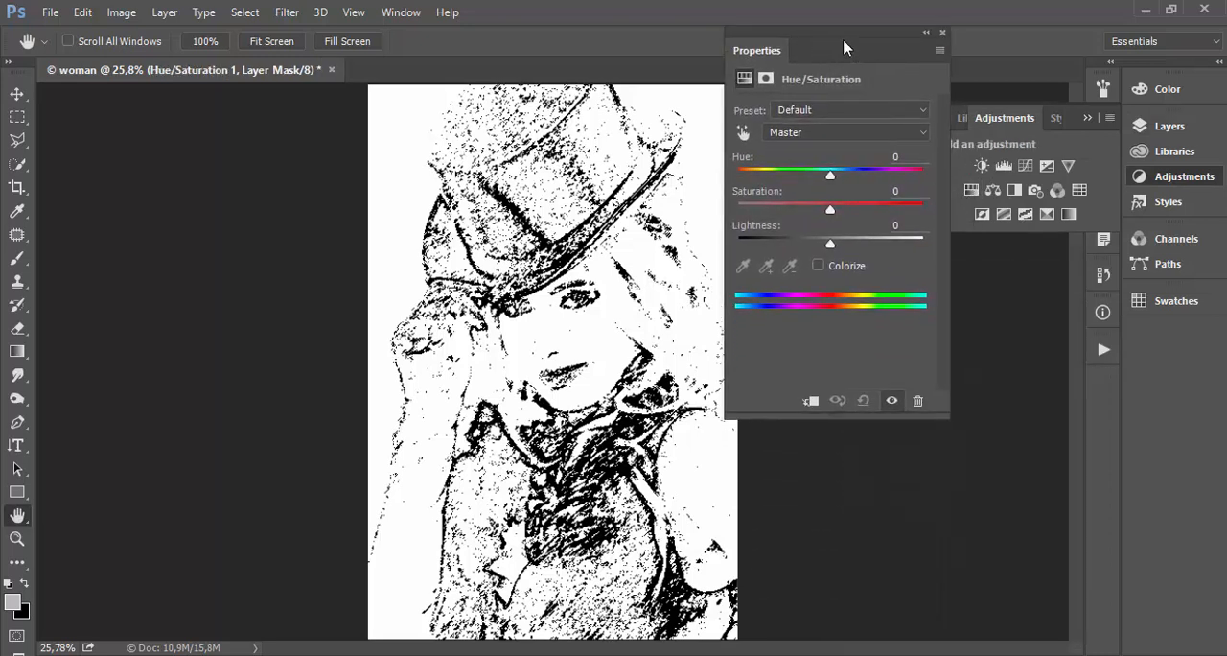
pyautogui.moveTo(866, 57)
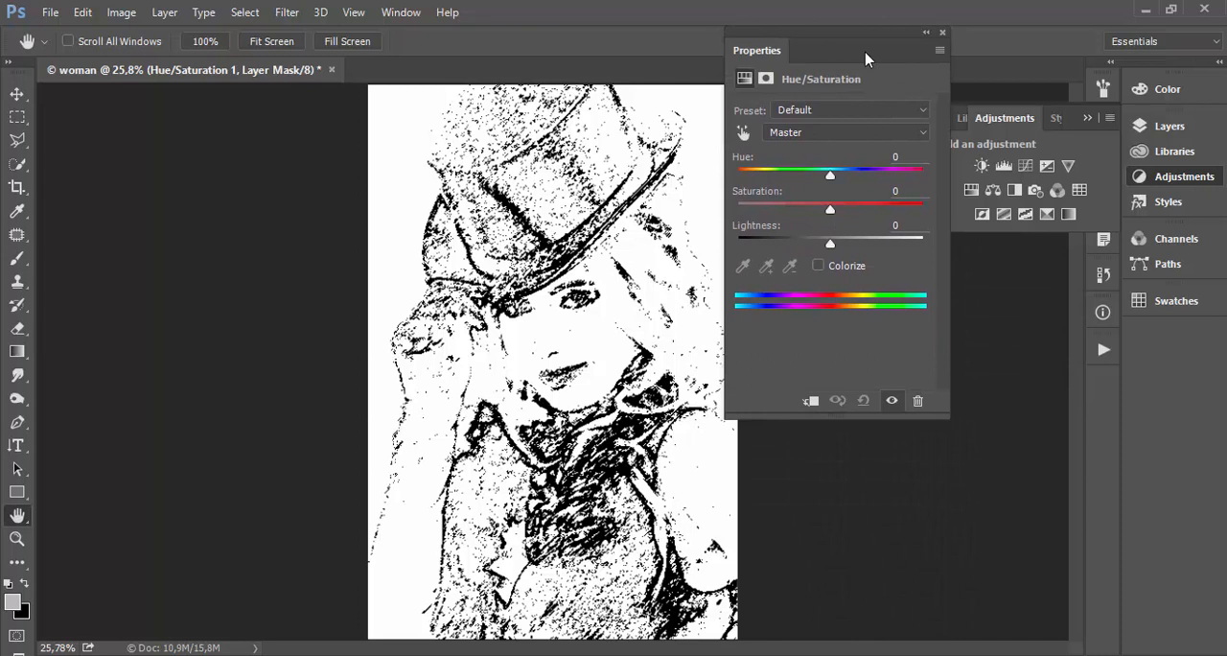
pyautogui.moveTo(905, 180)
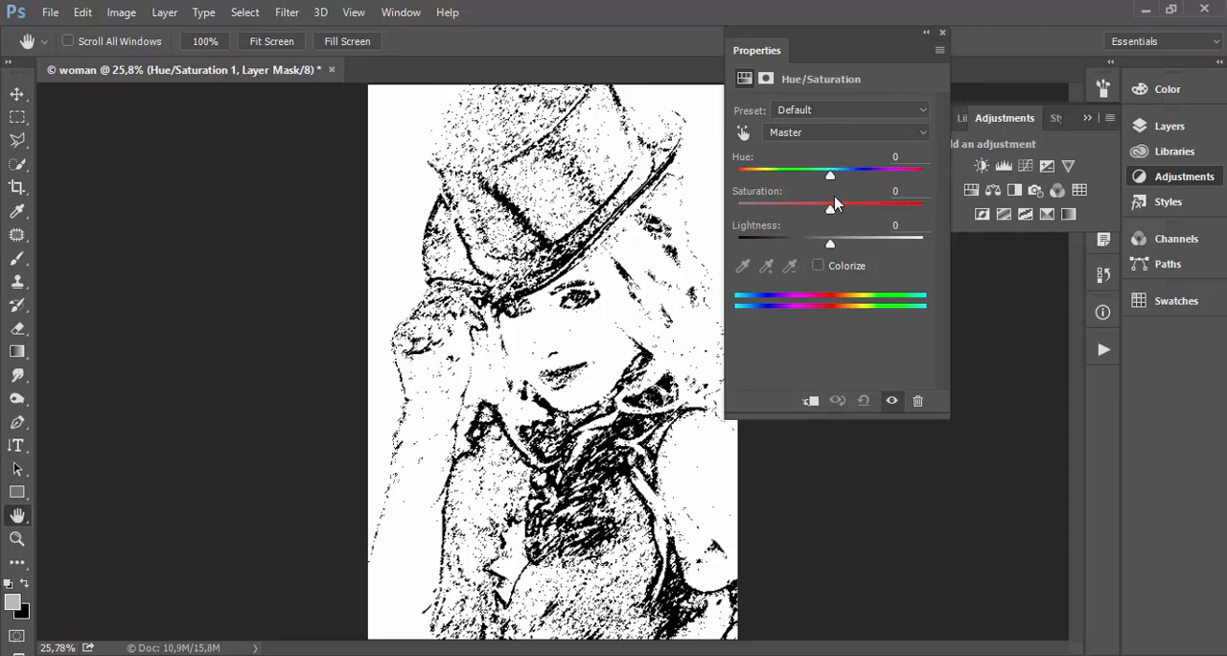
pyautogui.moveTo(760, 233)
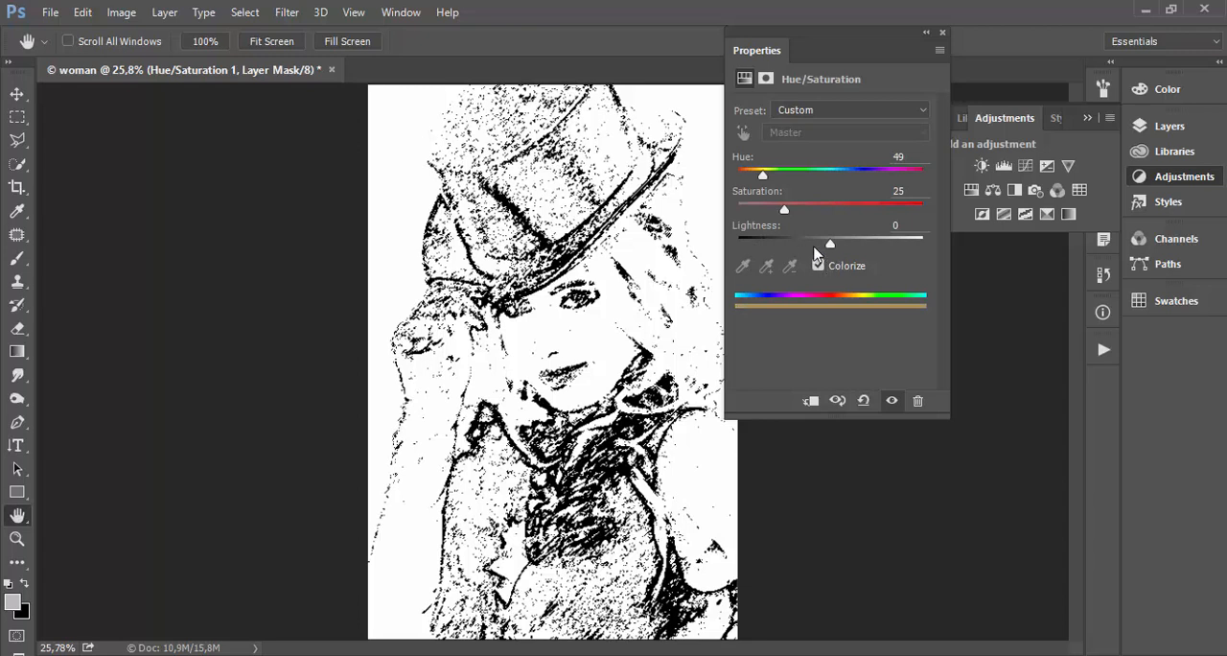
pyautogui.click(816, 265)
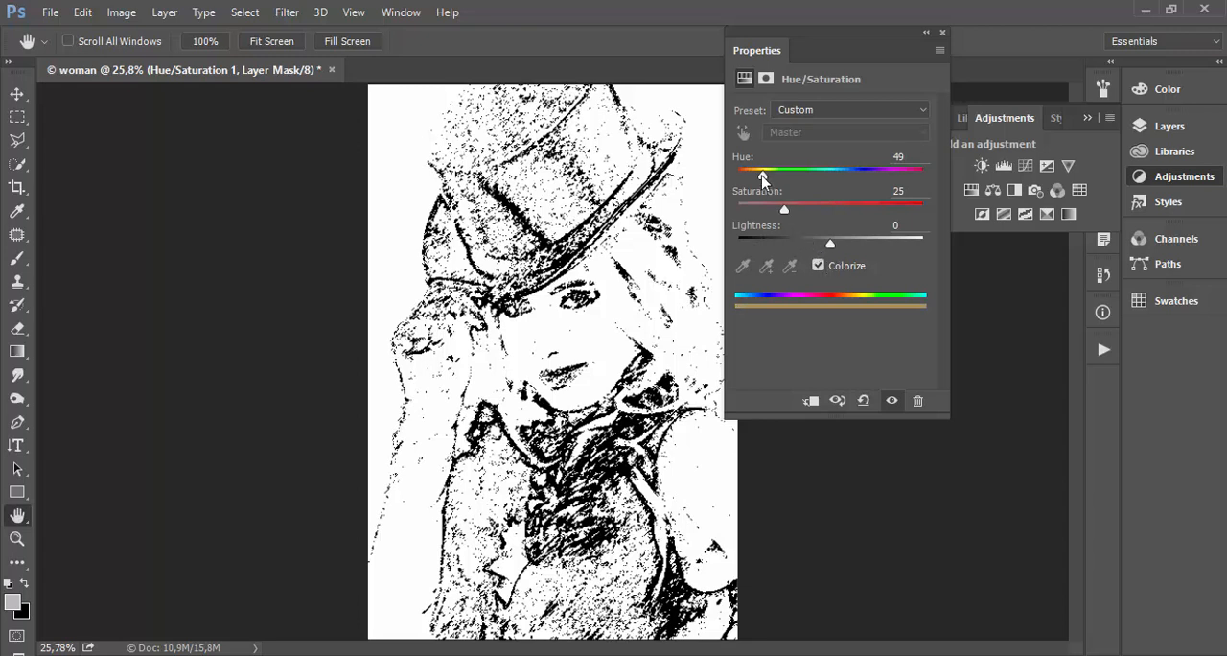
pyautogui.moveTo(765, 170); pyautogui.dragTo(753, 170)
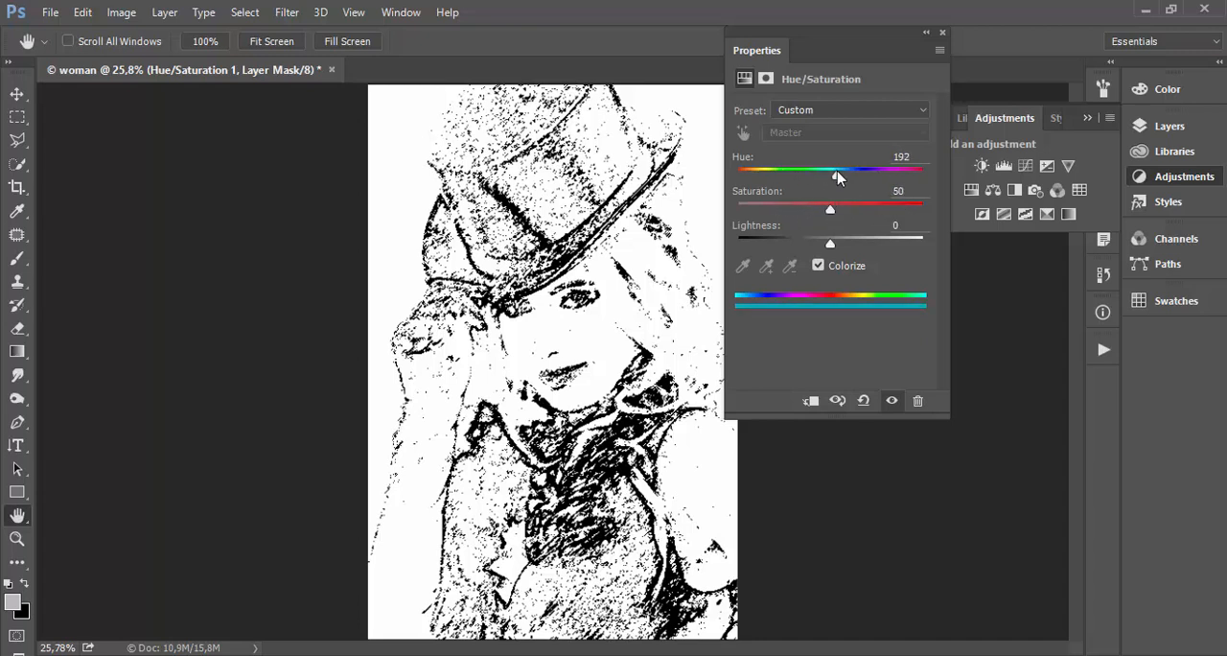
pyautogui.moveTo(830, 210); pyautogui.dragTo(873, 209)
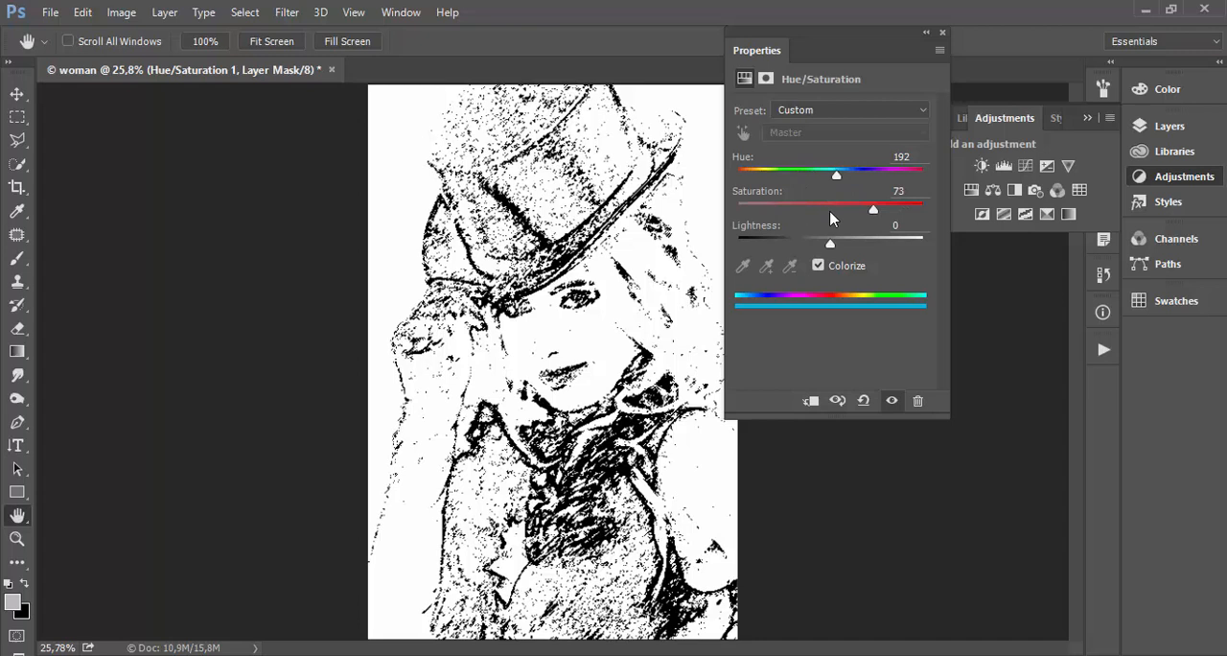
pyautogui.moveTo(640, 161)
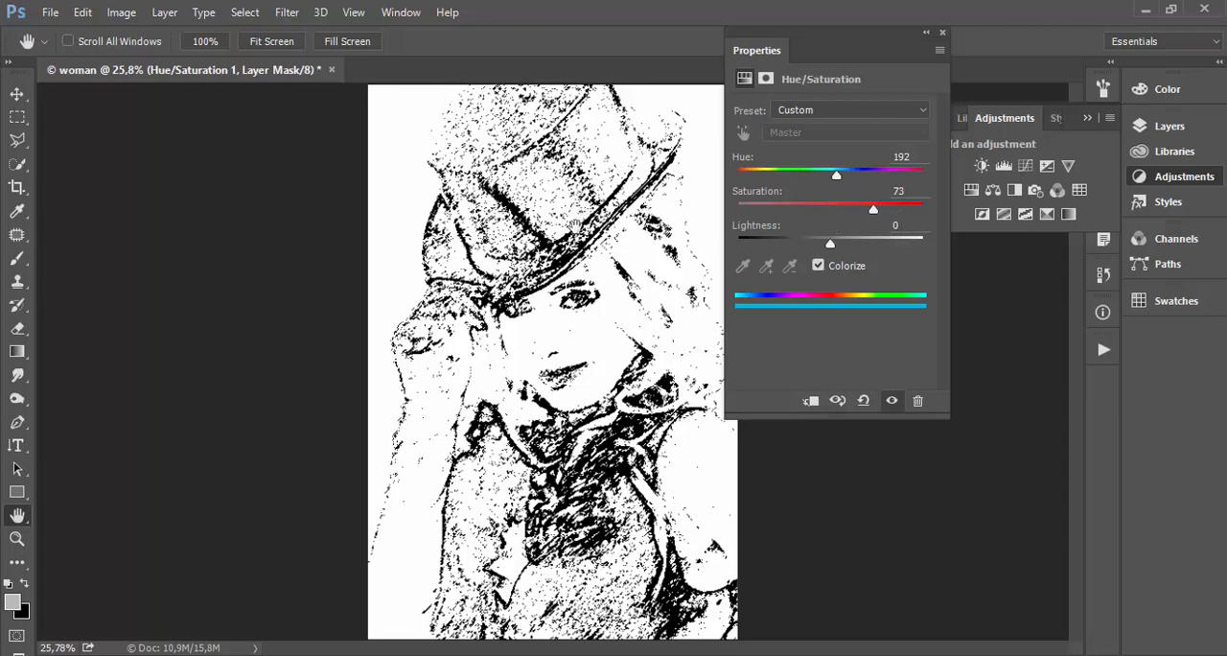
pyautogui.moveTo(777, 226)
pyautogui.write('50')
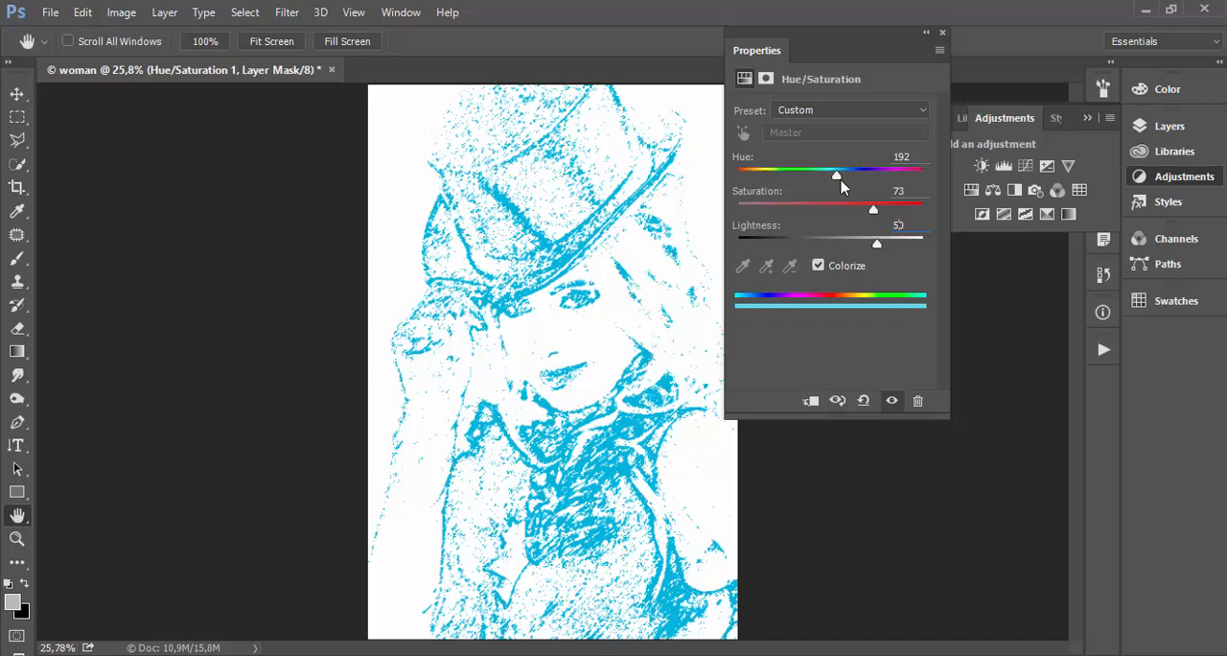
# Step: Try several tints, then settle Hue/Saturation 1 on deep blue: hue 236, saturation 71
pyautogui.moveTo(835, 170); pyautogui.dragTo(859, 170)
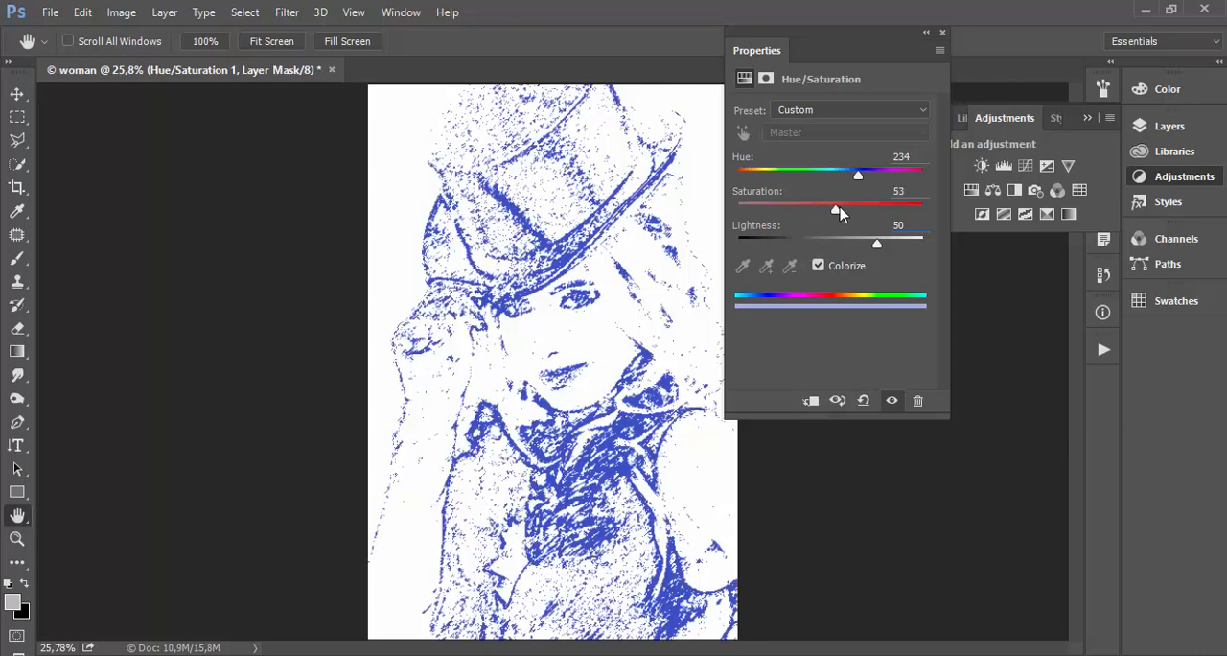
pyautogui.moveTo(835, 210); pyautogui.dragTo(863, 210)
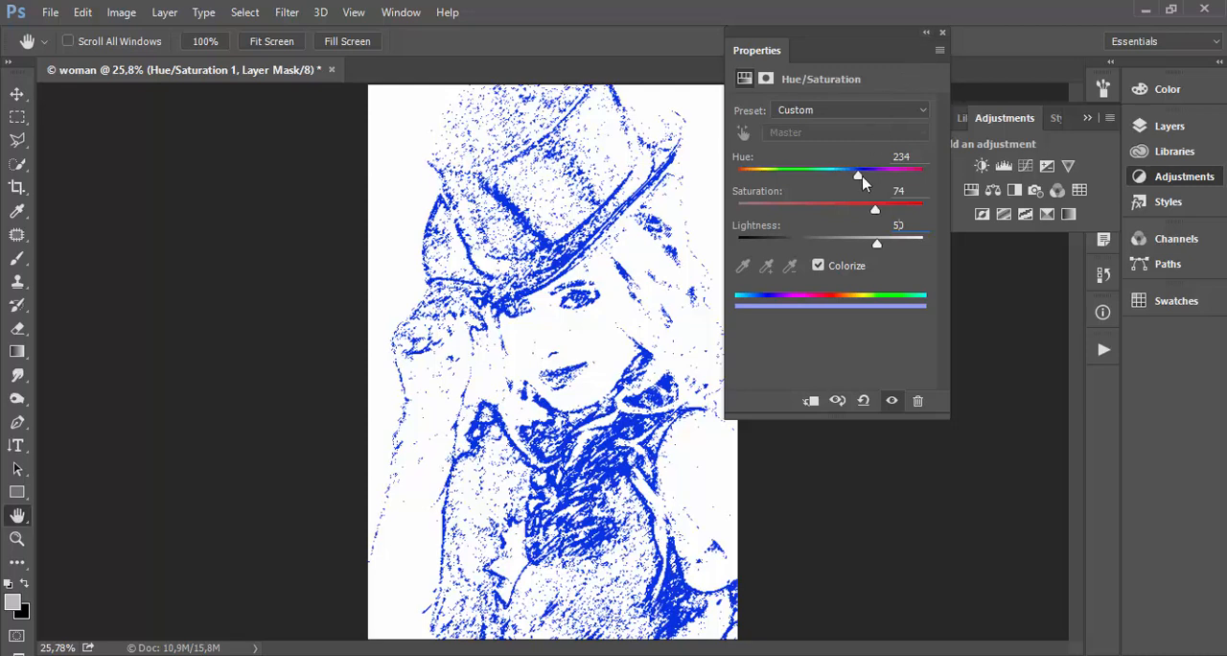
pyautogui.moveTo(857, 170); pyautogui.dragTo(758, 169)
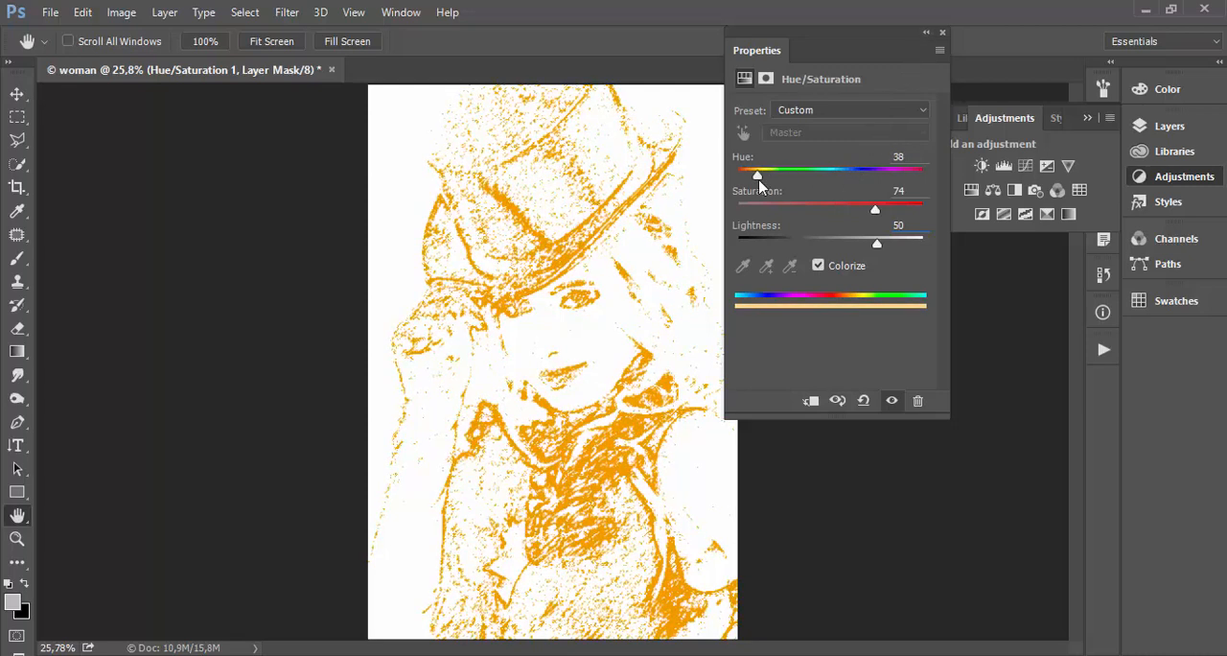
pyautogui.moveTo(874, 210); pyautogui.dragTo(911, 210)
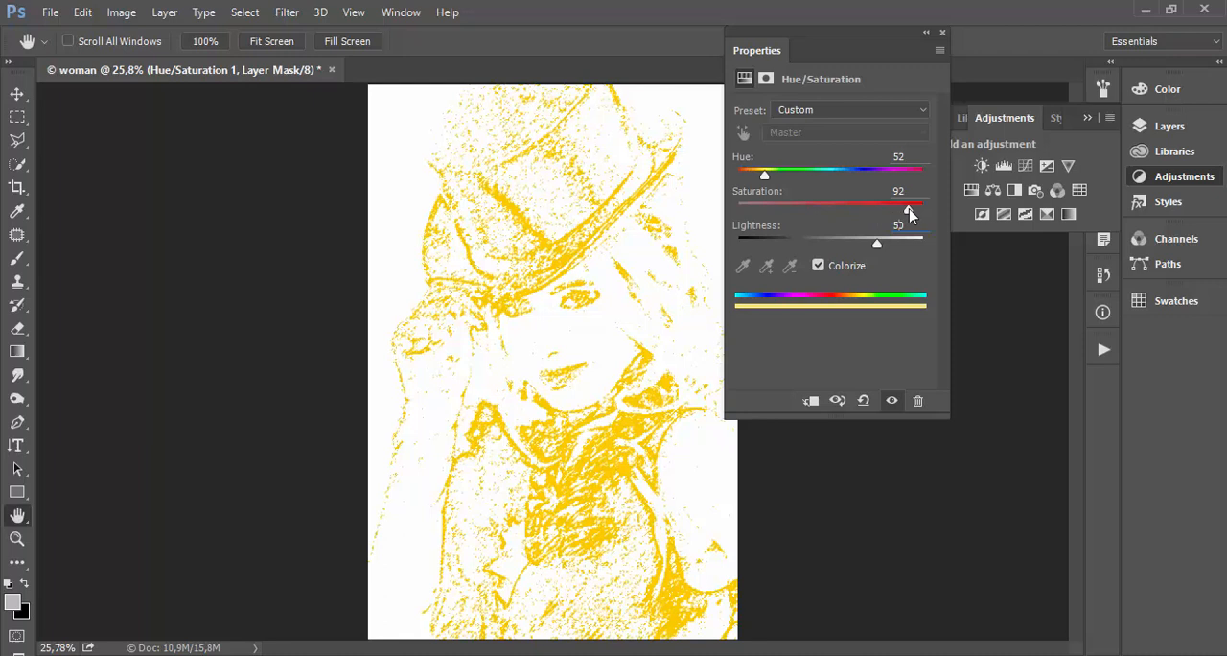
pyautogui.moveTo(764, 174); pyautogui.dragTo(752, 174)
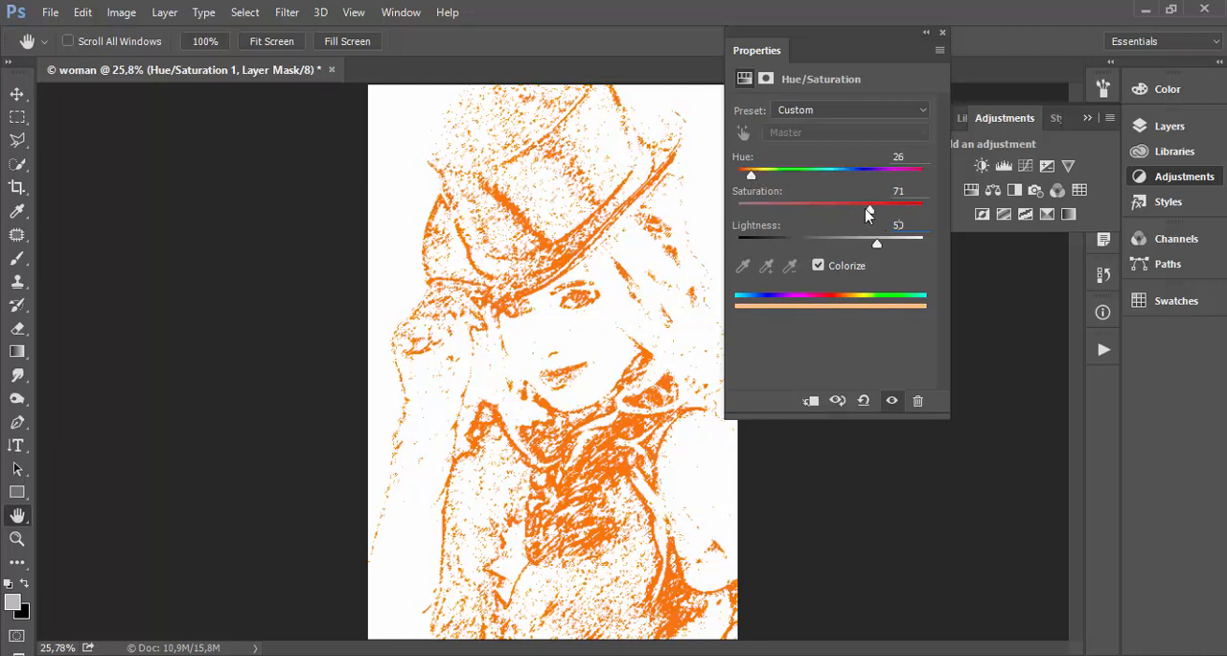
pyautogui.moveTo(863, 208); pyautogui.dragTo(890, 208)
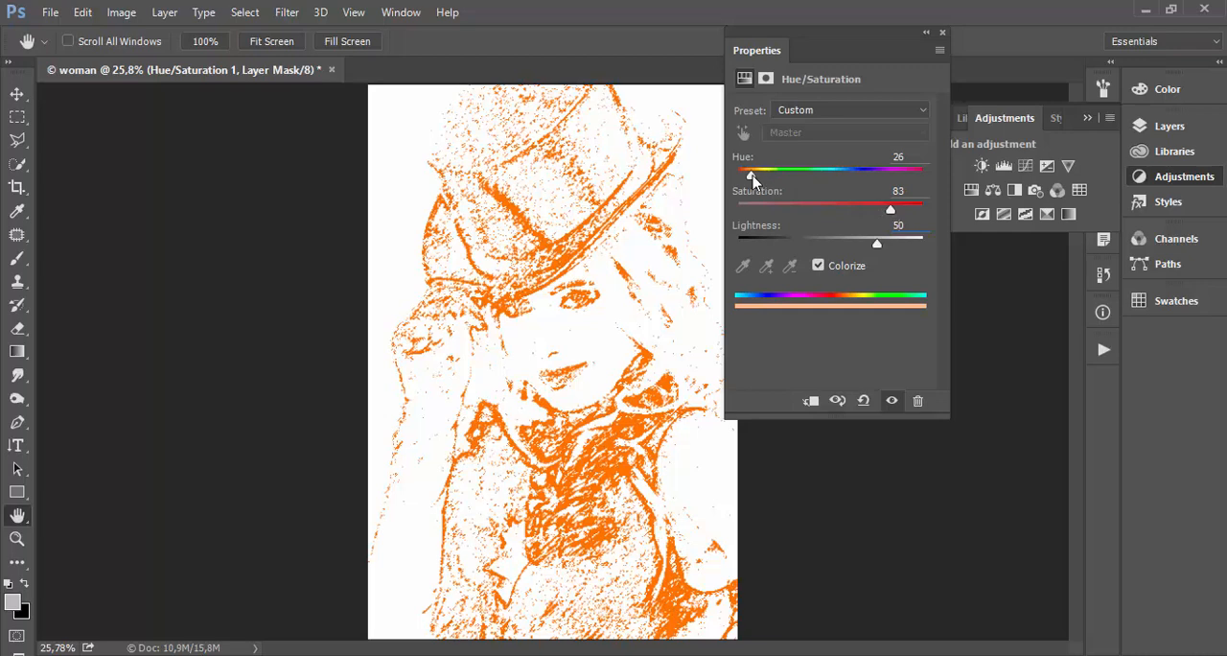
pyautogui.moveTo(750, 170); pyautogui.dragTo(858, 169)
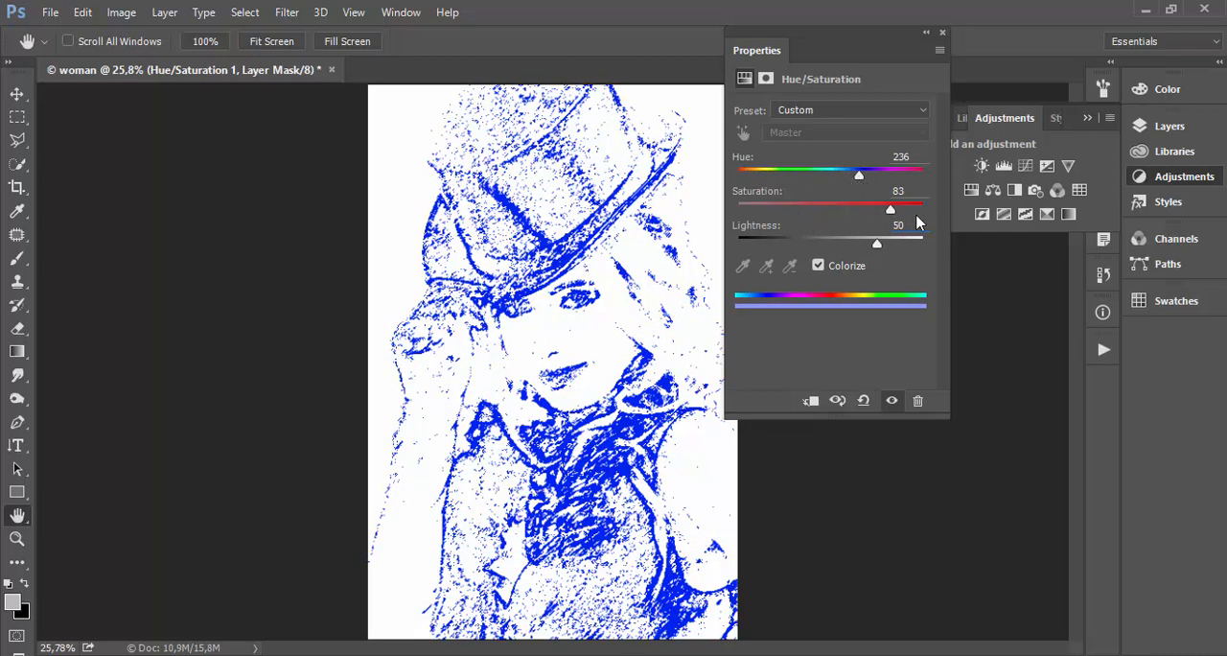
pyautogui.moveTo(859, 210); pyautogui.dragTo(869, 210)
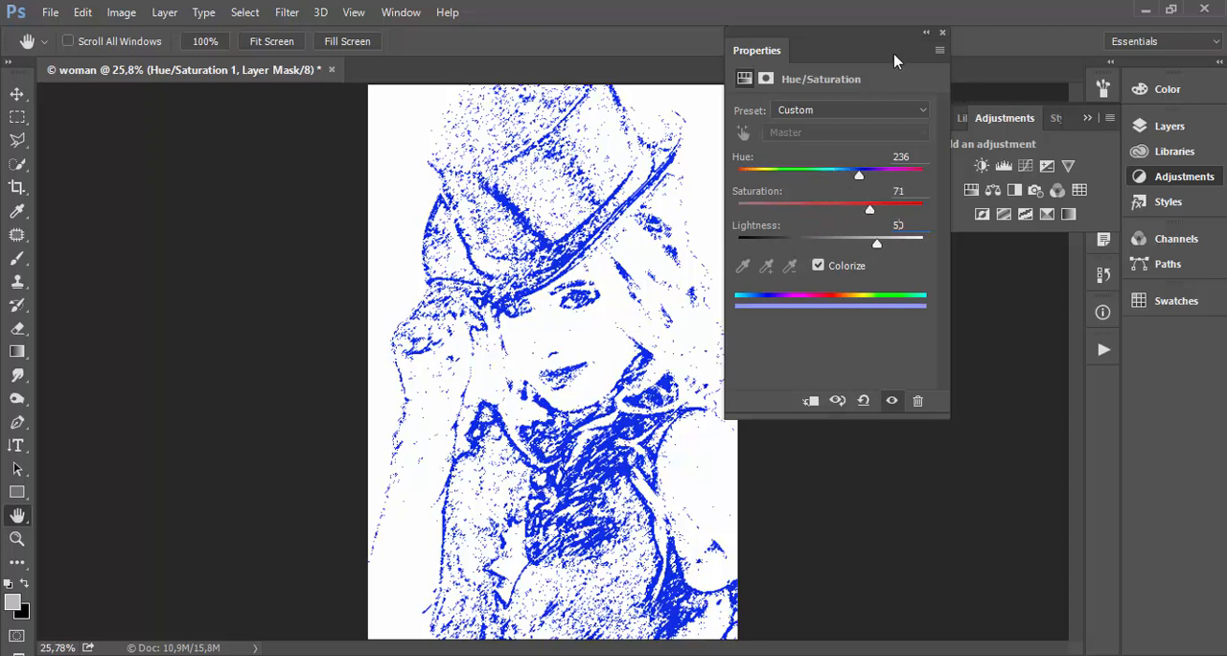
pyautogui.click(942, 32)
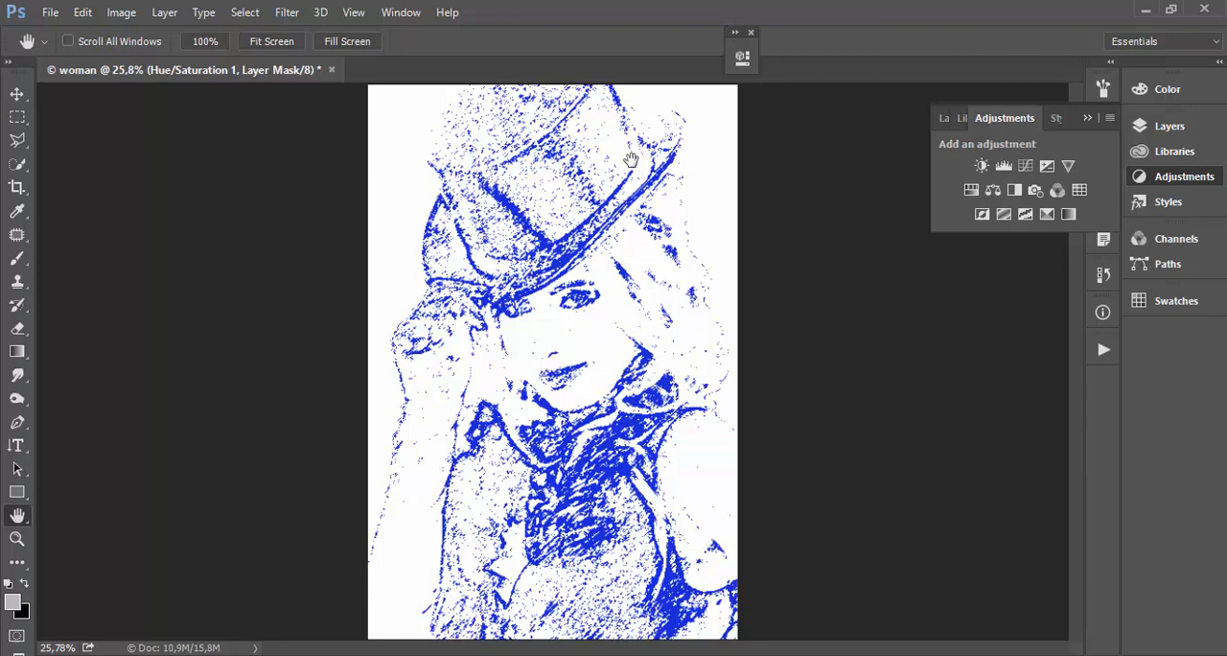
pyautogui.moveTo(709, 185)
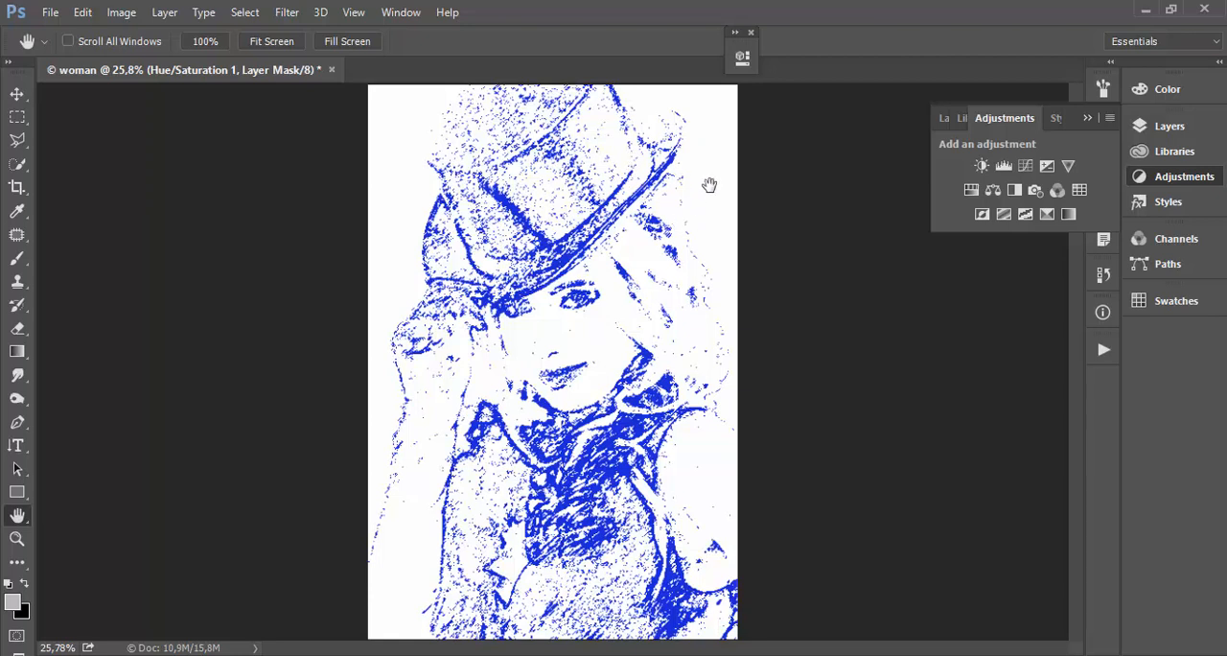
pyautogui.moveTo(706, 147)
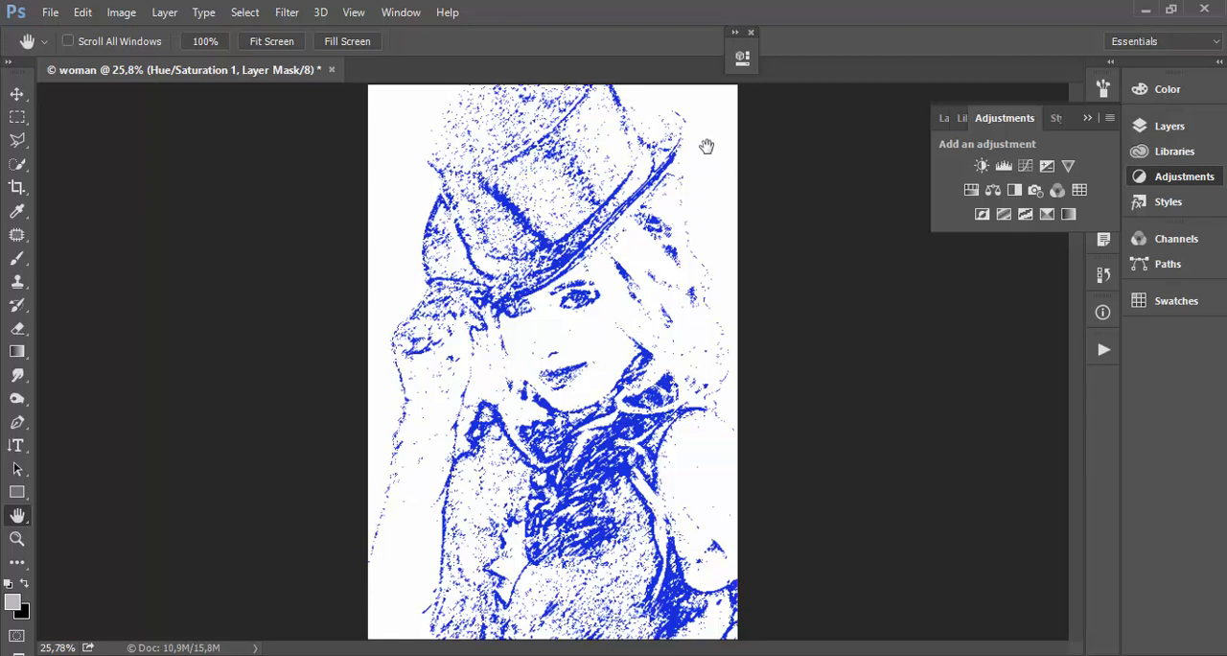
pyautogui.moveTo(1069, 201)
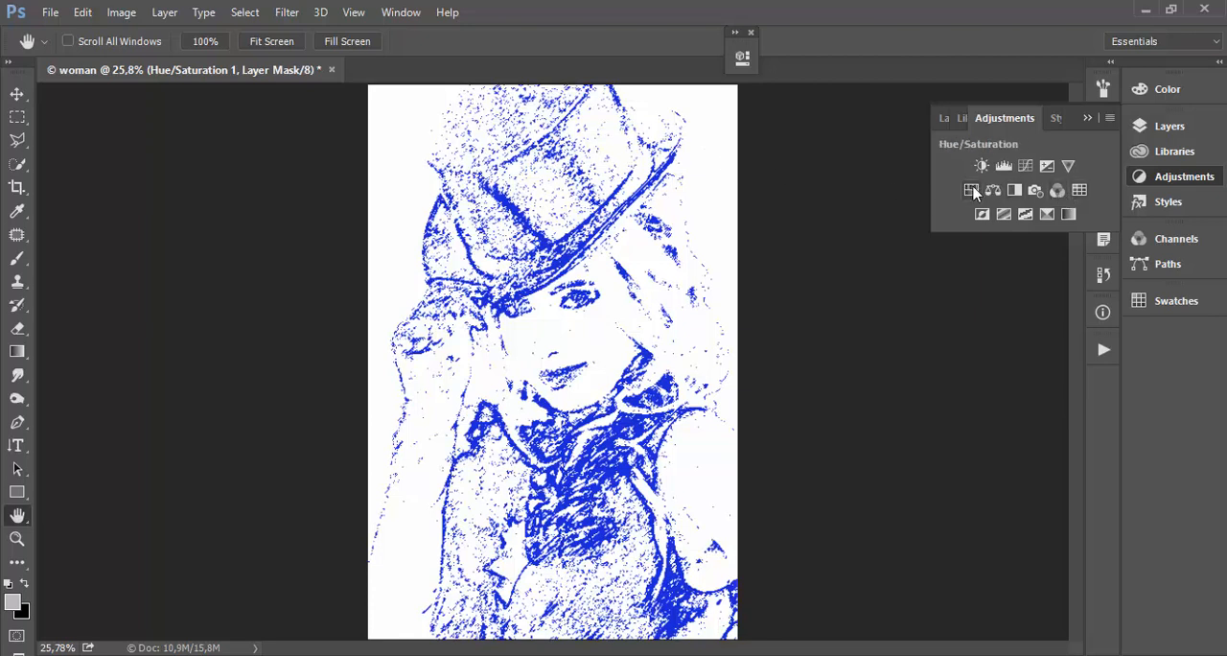
# Step: Add a second colorized Hue/Saturation layer with hue 47, saturation 100, lightness -50
pyautogui.click(971, 189)
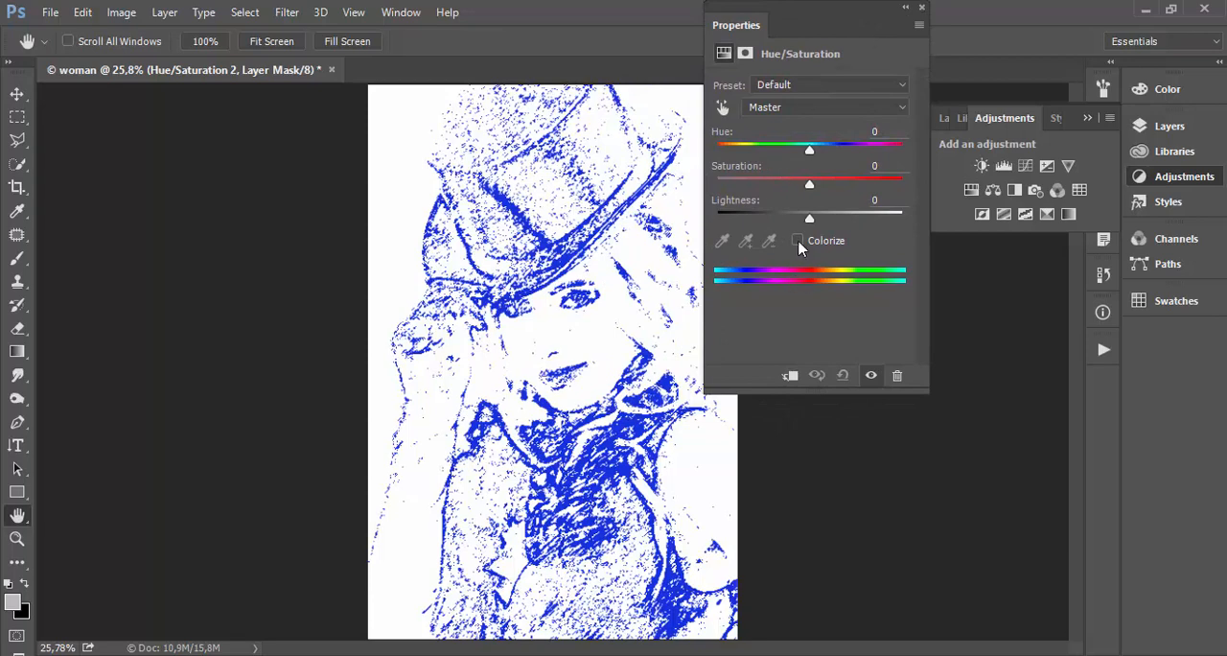
pyautogui.click(797, 241)
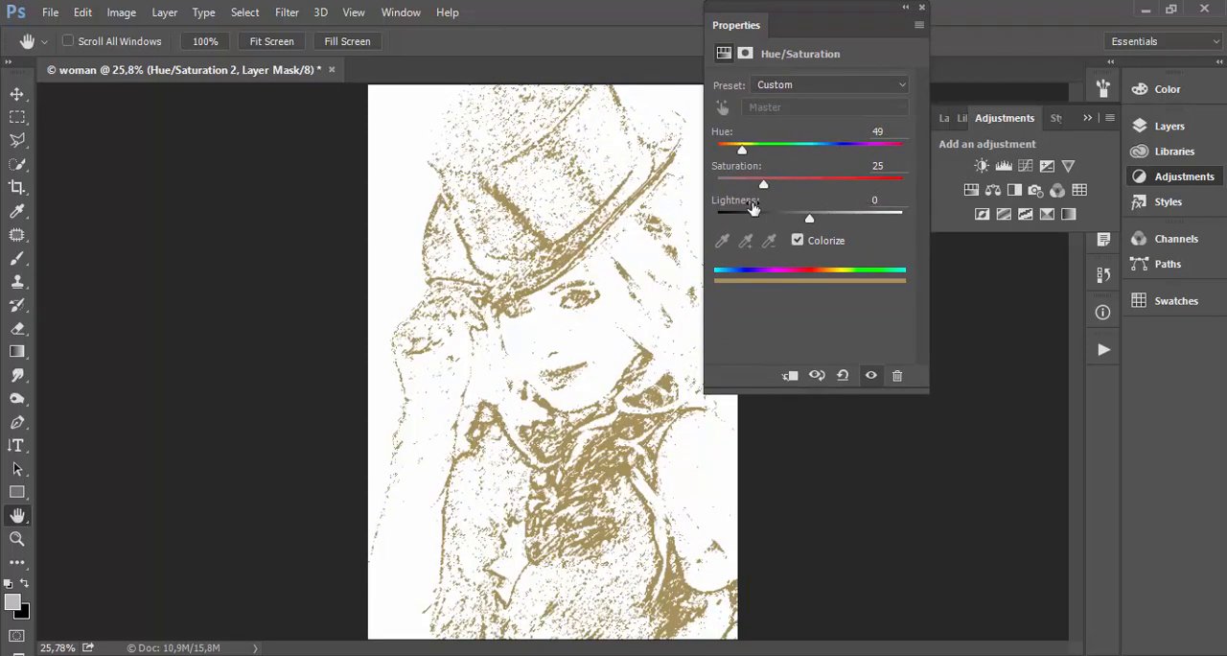
pyautogui.moveTo(809, 217); pyautogui.dragTo(777, 218)
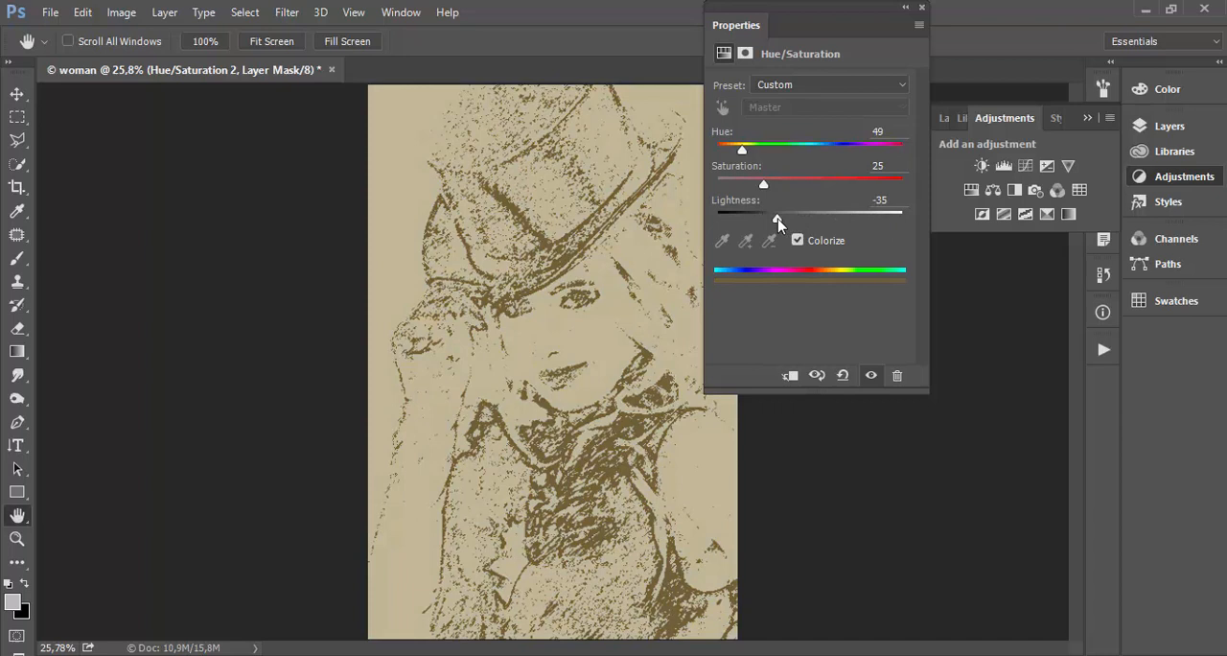
pyautogui.moveTo(776, 219); pyautogui.dragTo(767, 218)
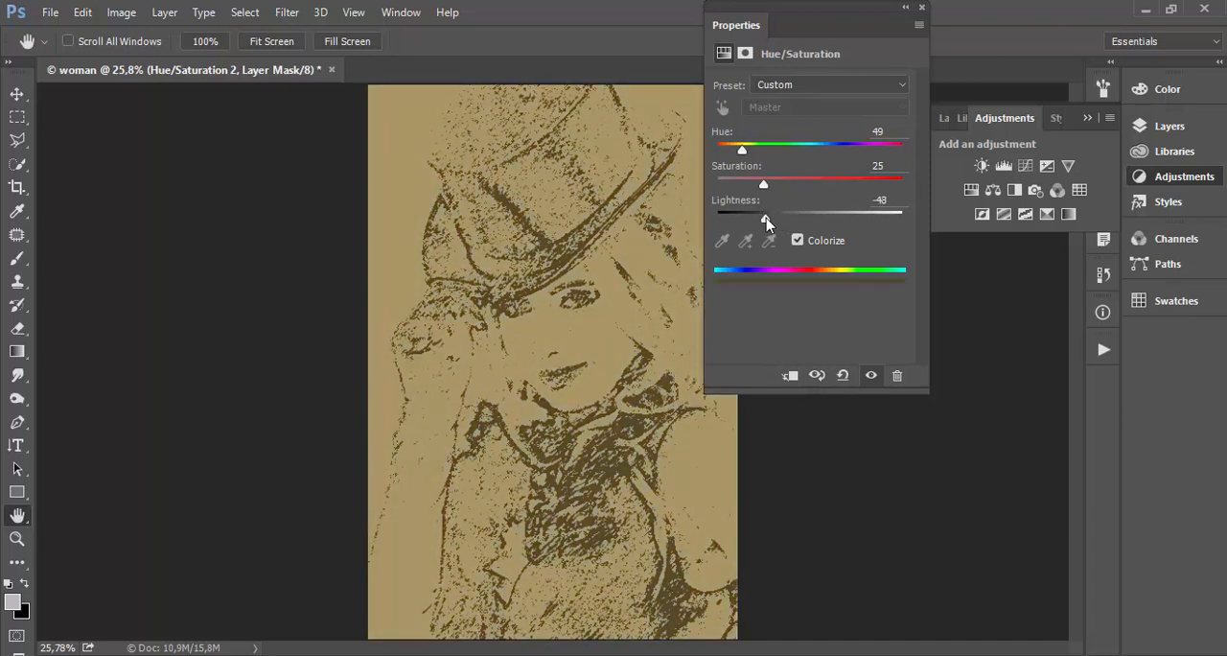
pyautogui.moveTo(765, 218); pyautogui.dragTo(880, 218)
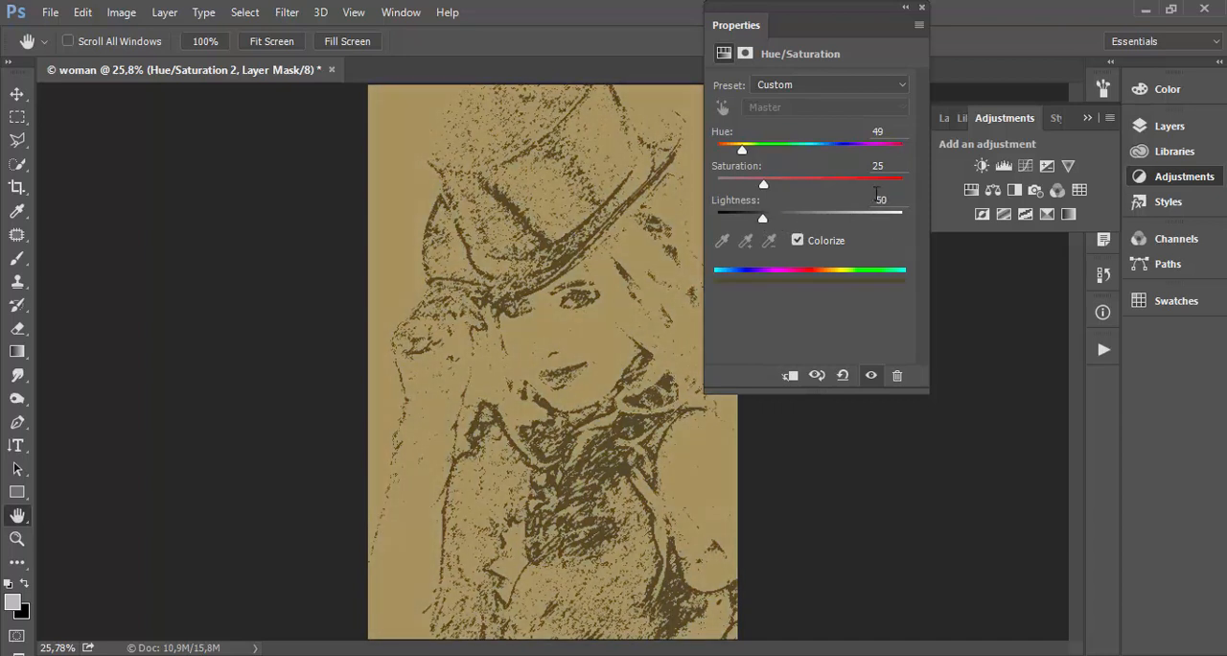
pyautogui.moveTo(762, 217); pyautogui.dragTo(763, 218)
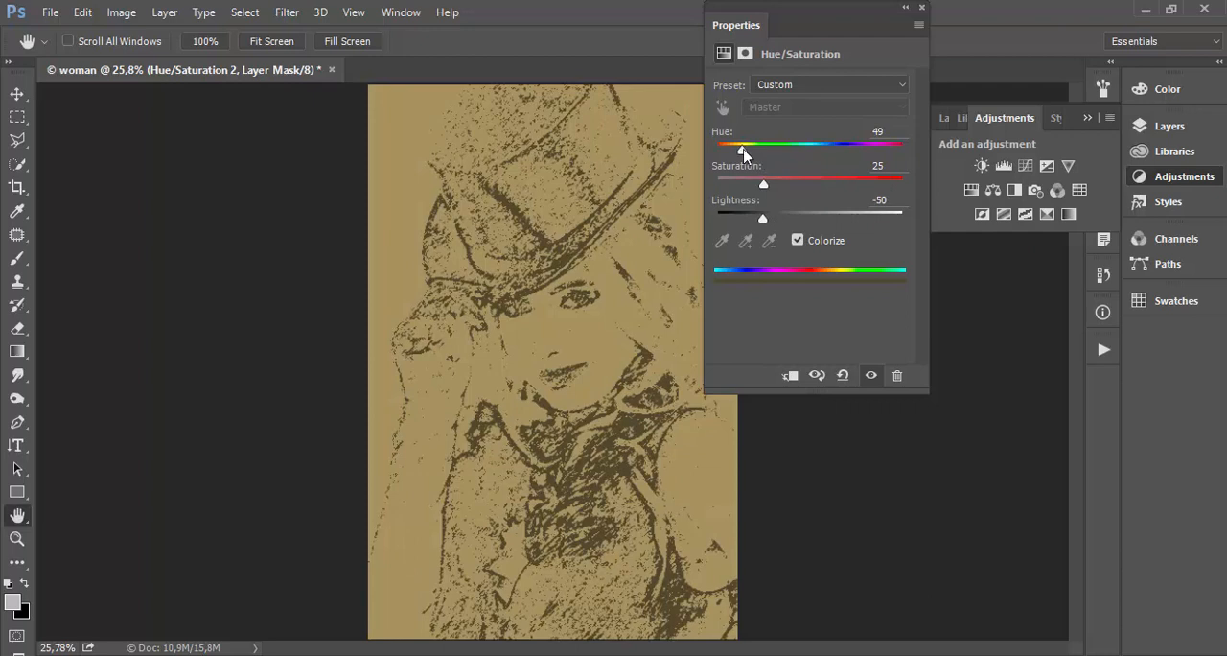
pyautogui.moveTo(743, 144); pyautogui.dragTo(740, 144)
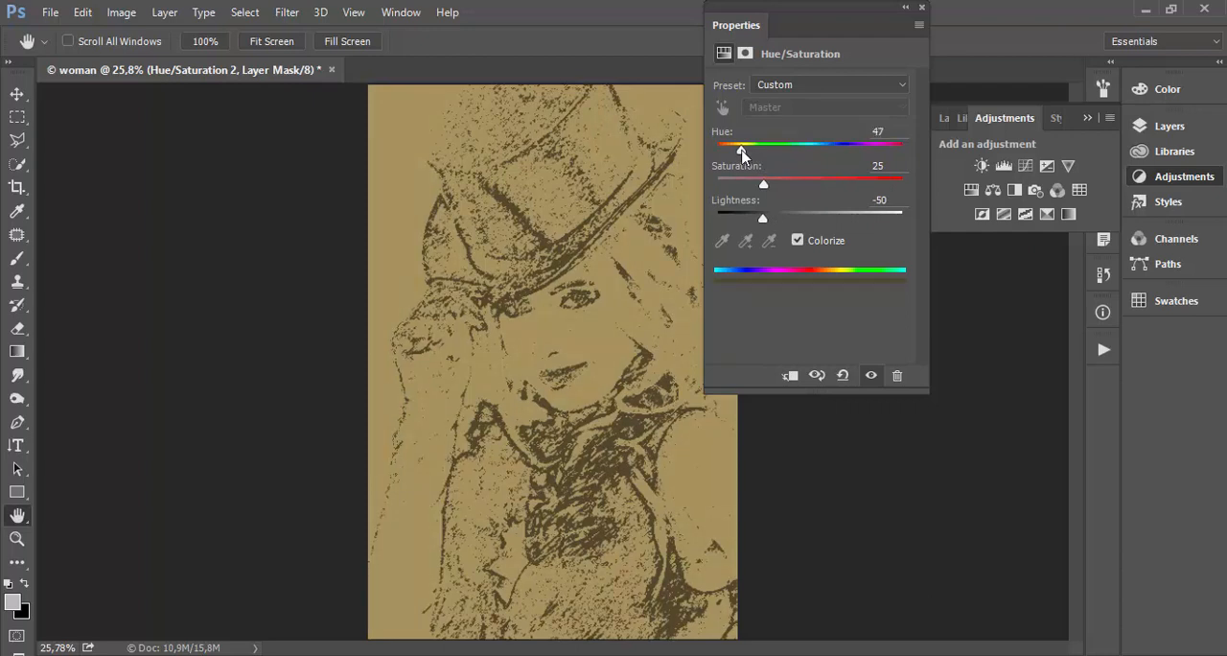
pyautogui.moveTo(765, 190)
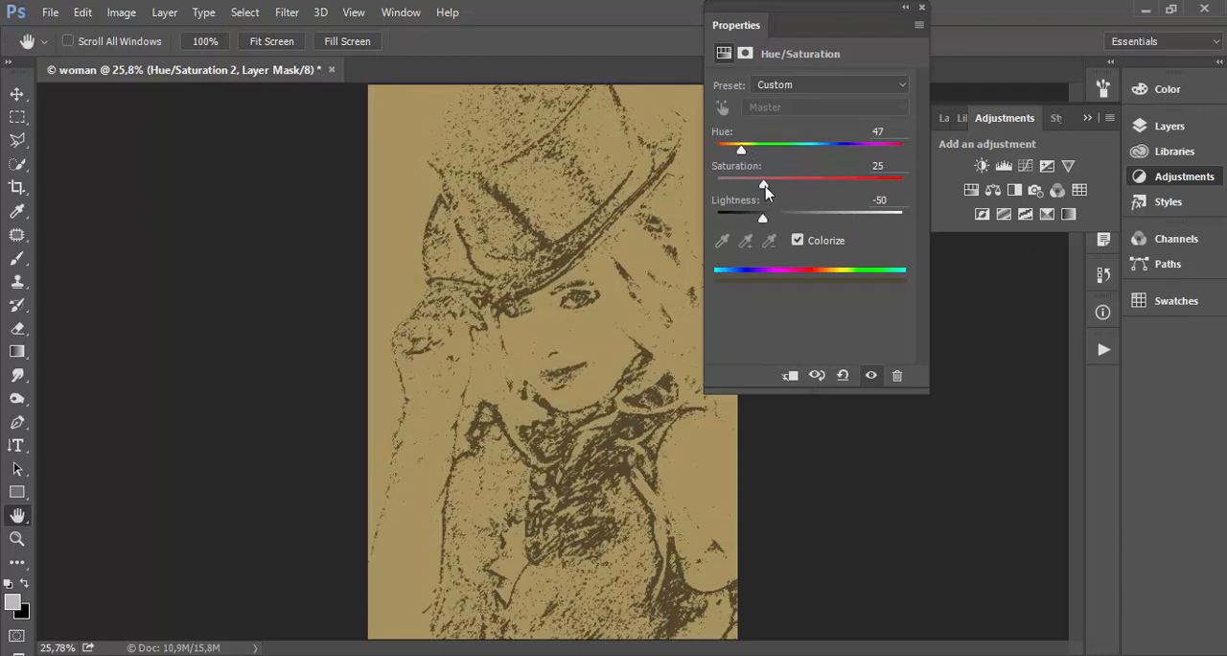
pyautogui.moveTo(760, 182); pyautogui.dragTo(839, 183)
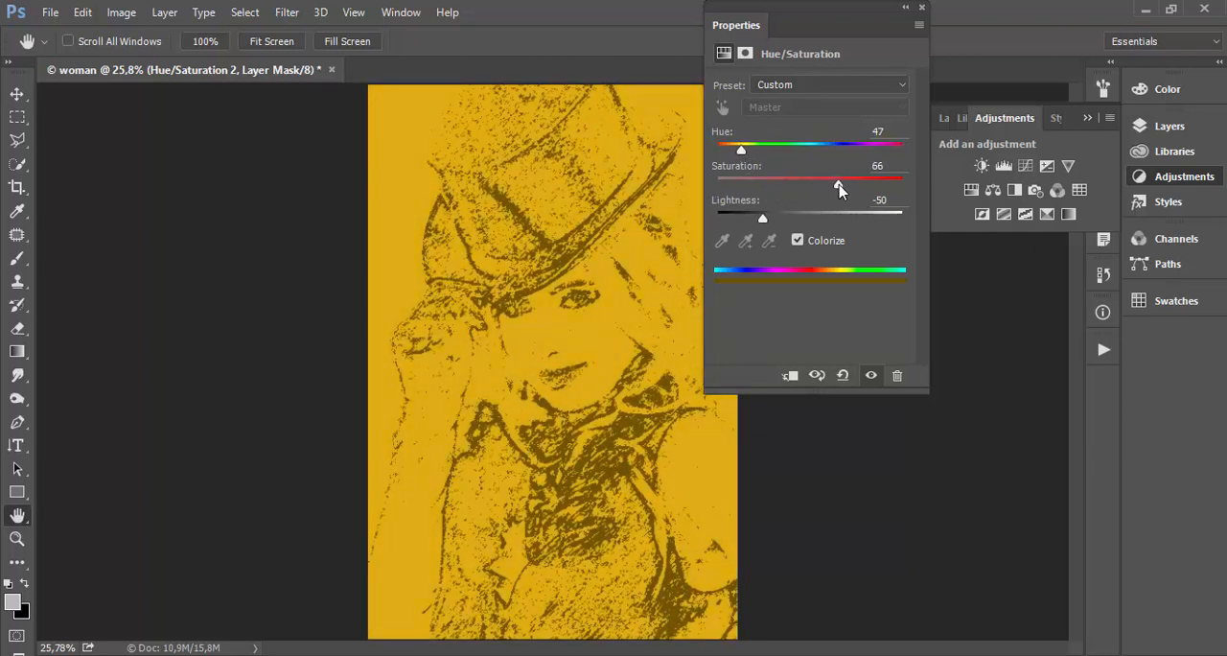
pyautogui.moveTo(837, 183); pyautogui.dragTo(901, 183)
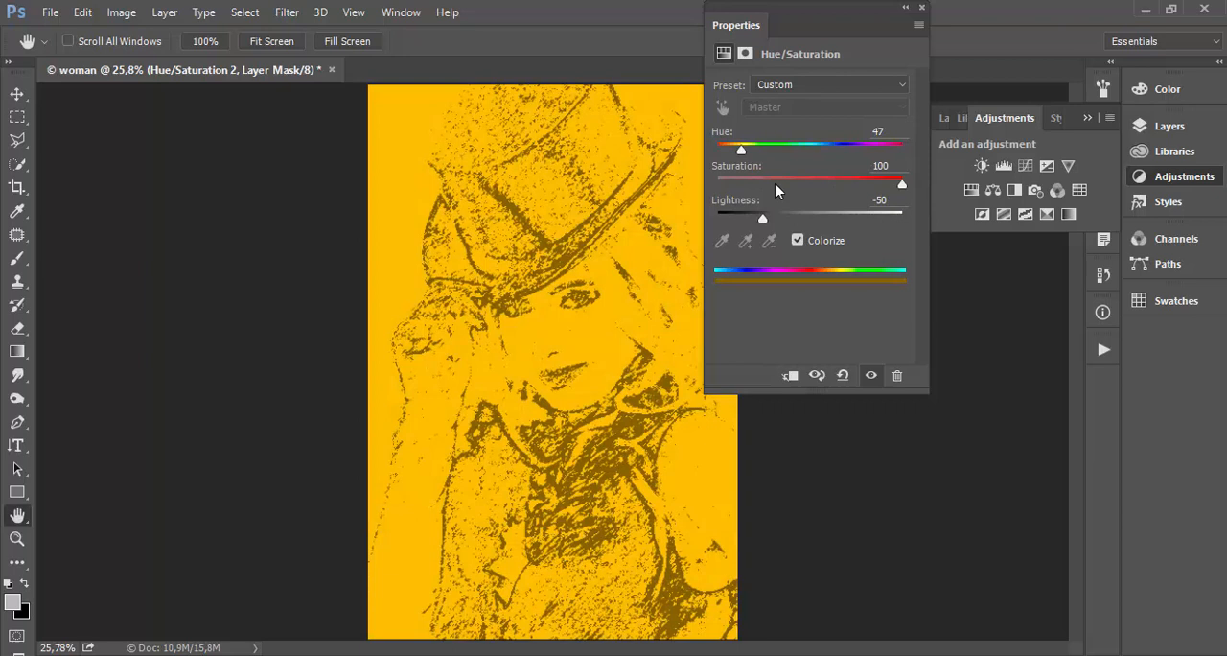
pyautogui.moveTo(890, 47)
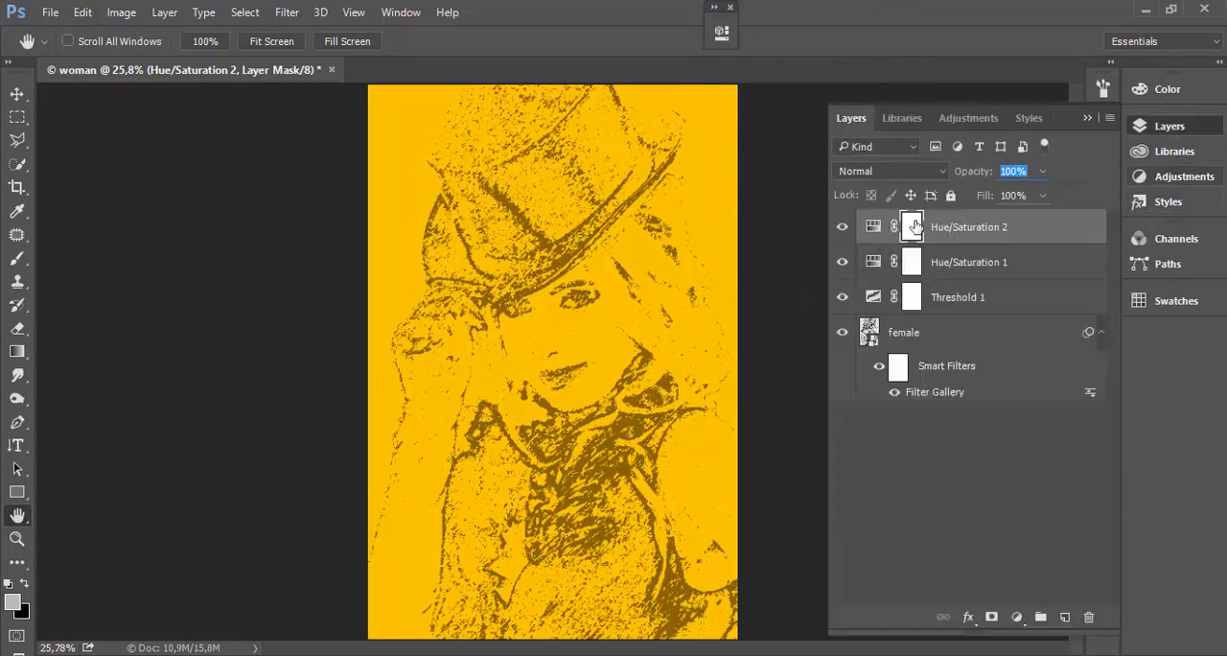
pyautogui.moveTo(906, 227)
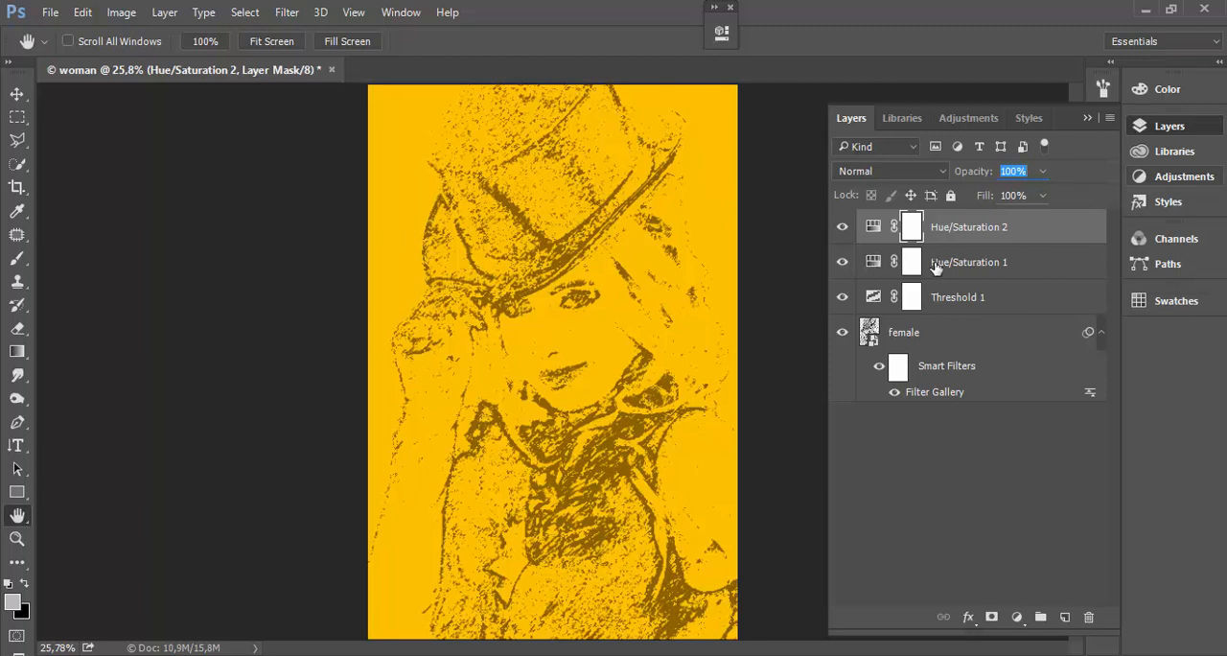
# Step: Toggle Hue/Saturation 2 to compare, then target its mask and open Color Range
pyautogui.click(842, 226)
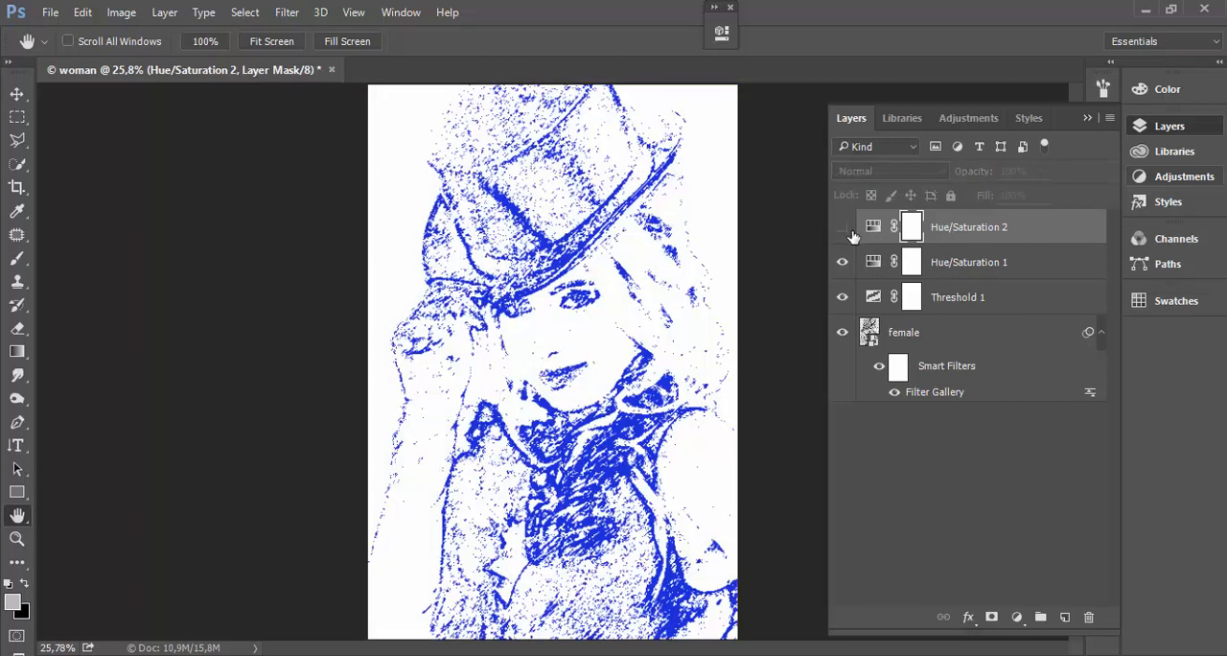
pyautogui.click(841, 226)
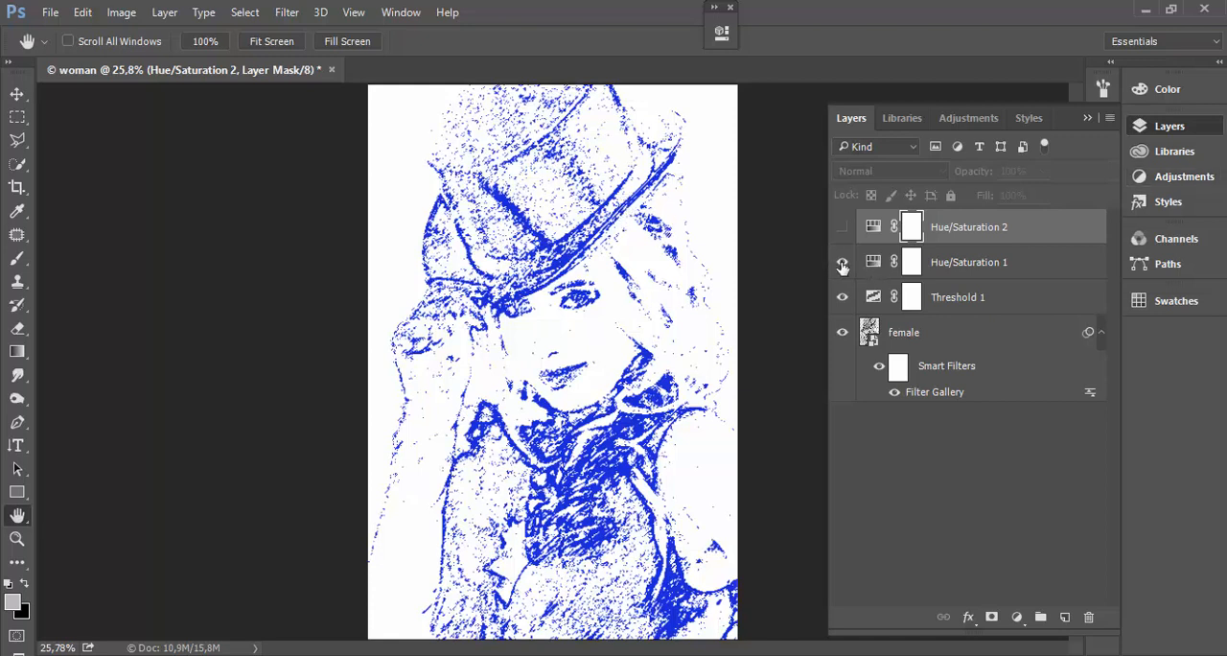
pyautogui.moveTo(843, 267)
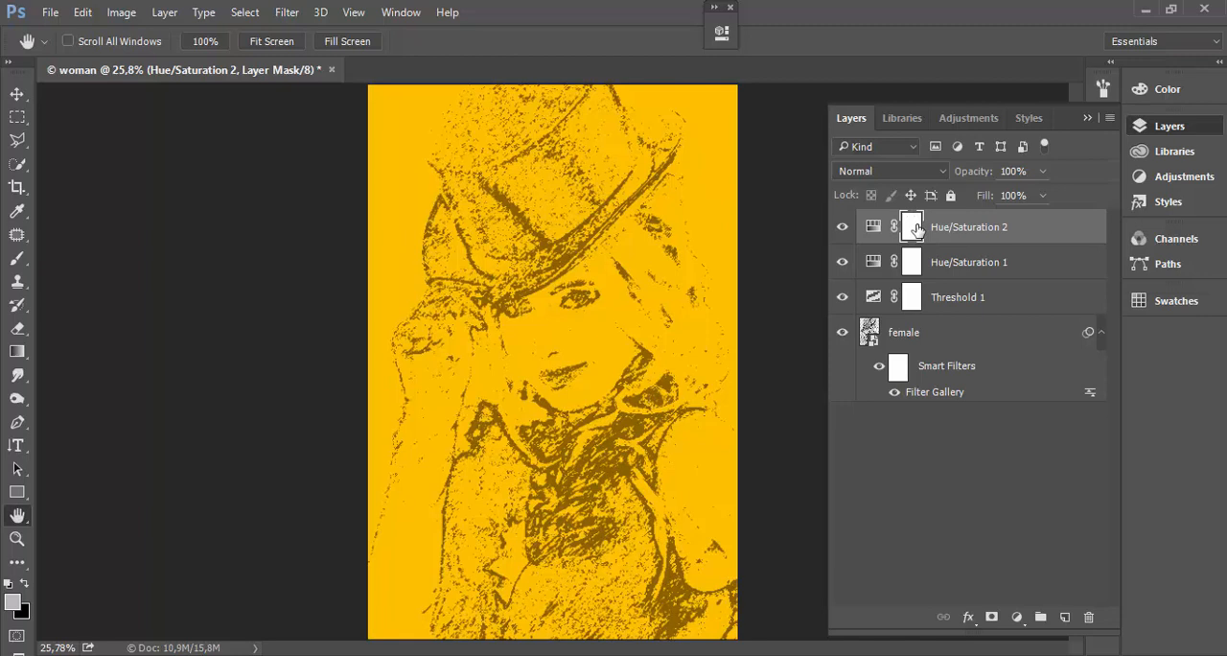
pyautogui.moveTo(912, 226)
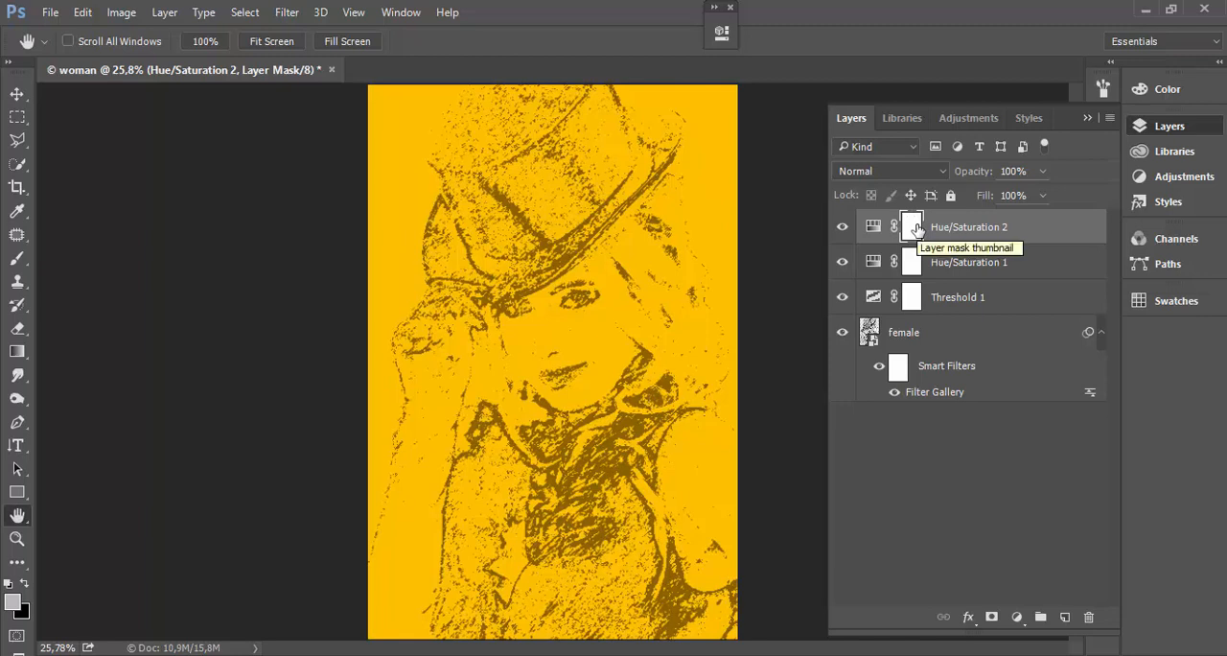
pyautogui.moveTo(992, 230)
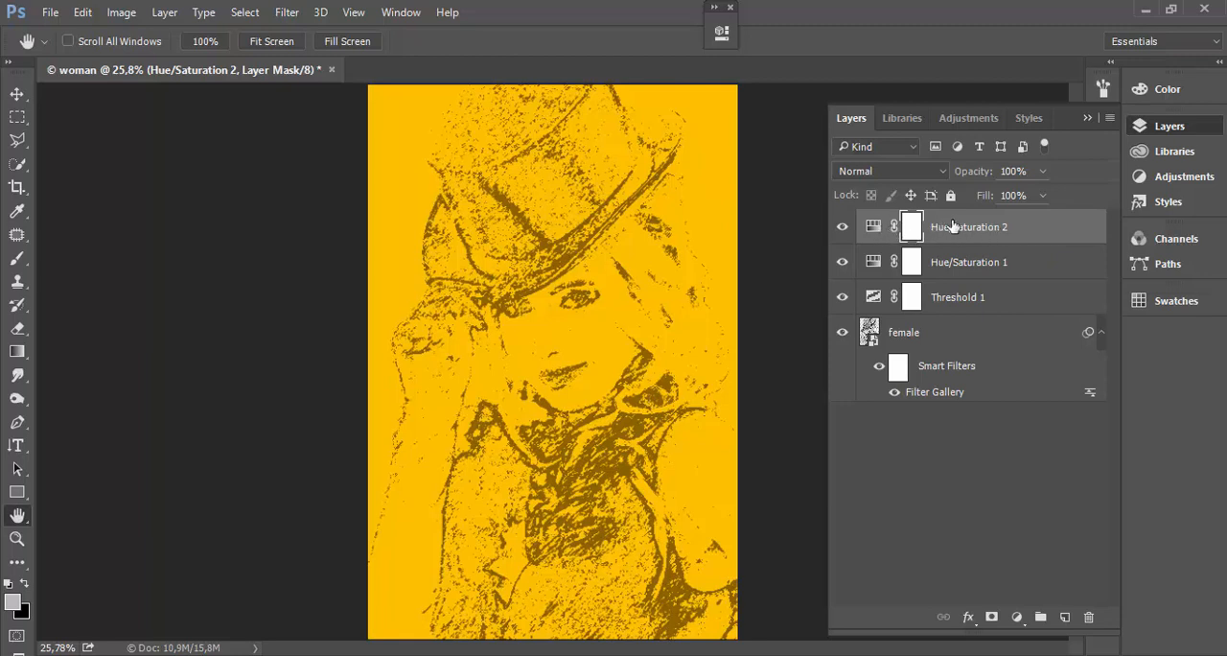
pyautogui.moveTo(912, 226)
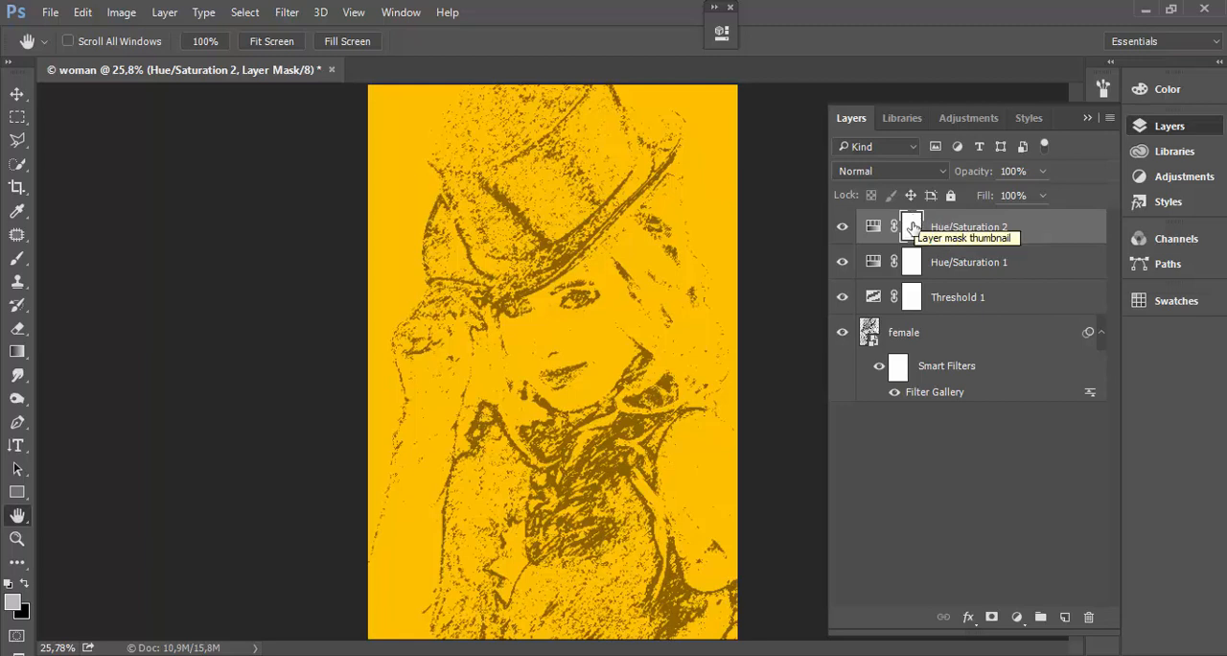
pyautogui.click(244, 12)
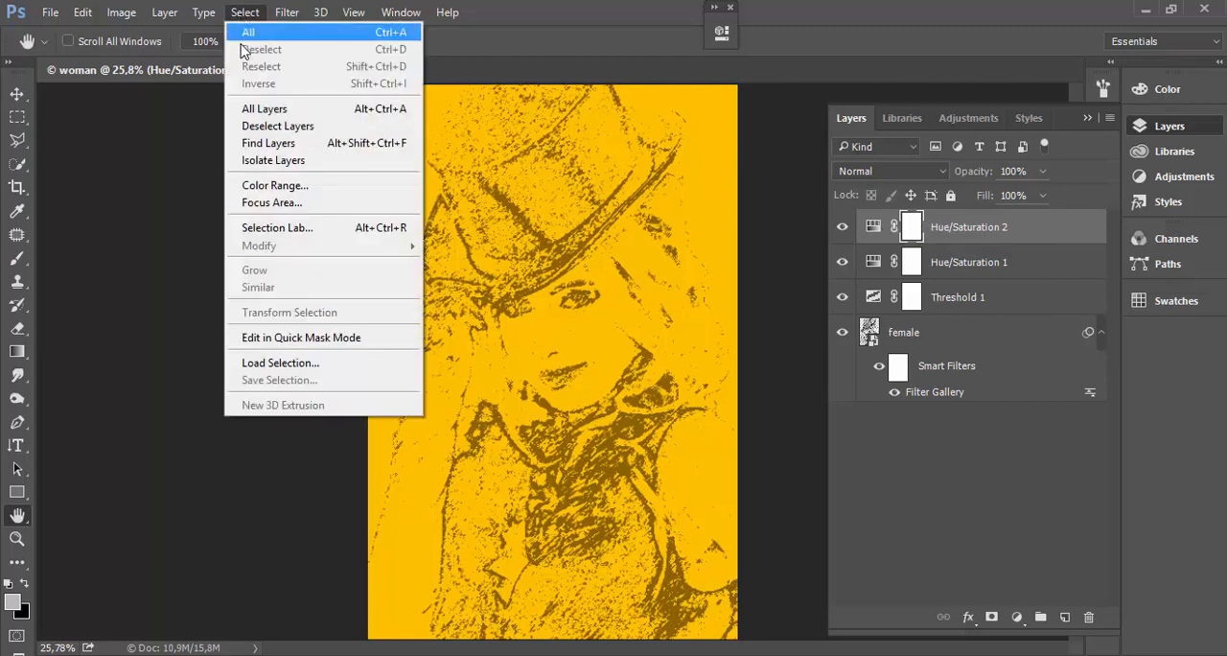
pyautogui.click(276, 185)
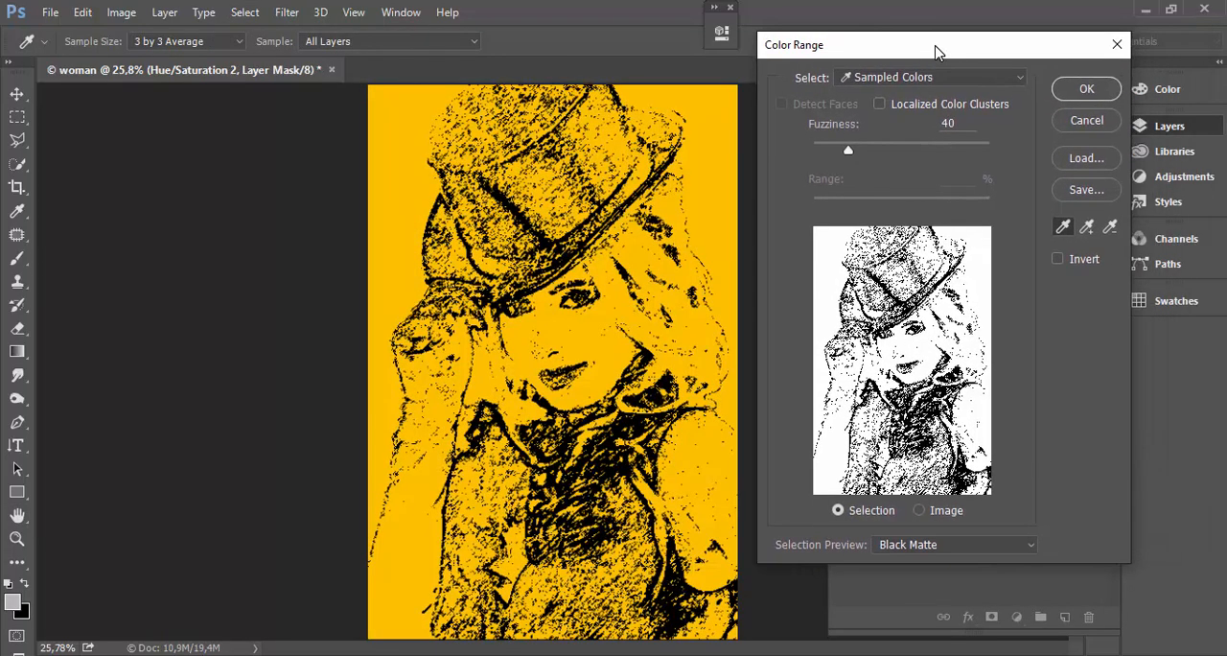
# Step: Set Color Range to select Highlights and move the dialog off the Layers panel
pyautogui.moveTo(937, 50); pyautogui.dragTo(935, 48)
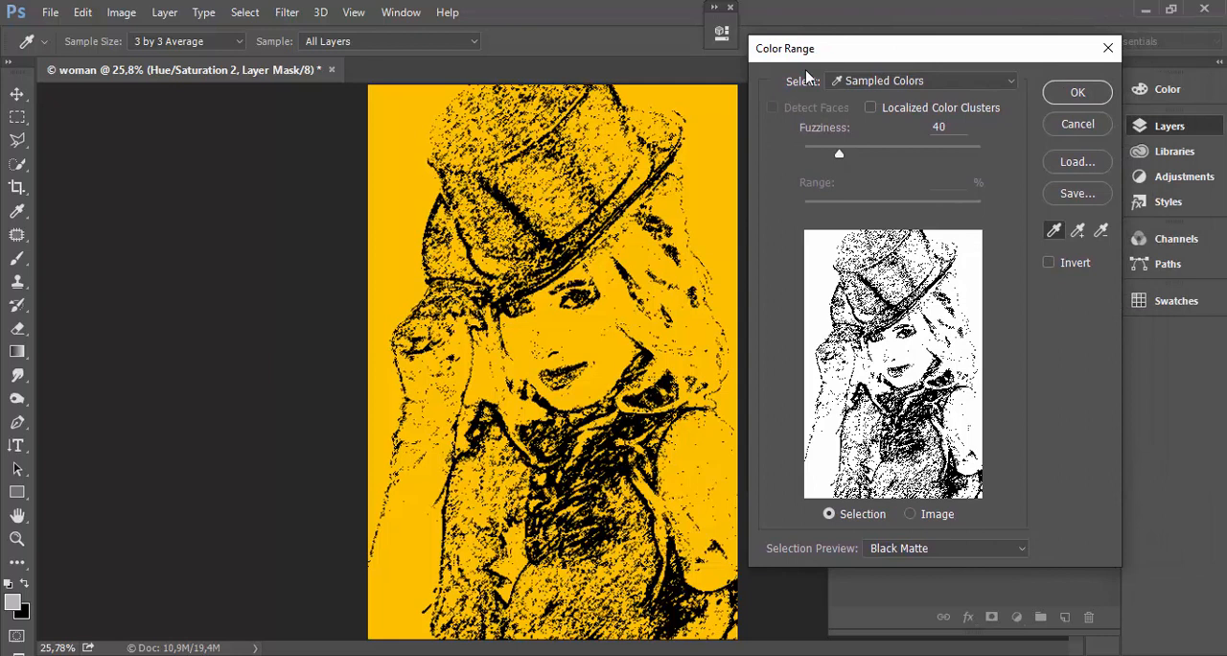
pyautogui.moveTo(812, 81)
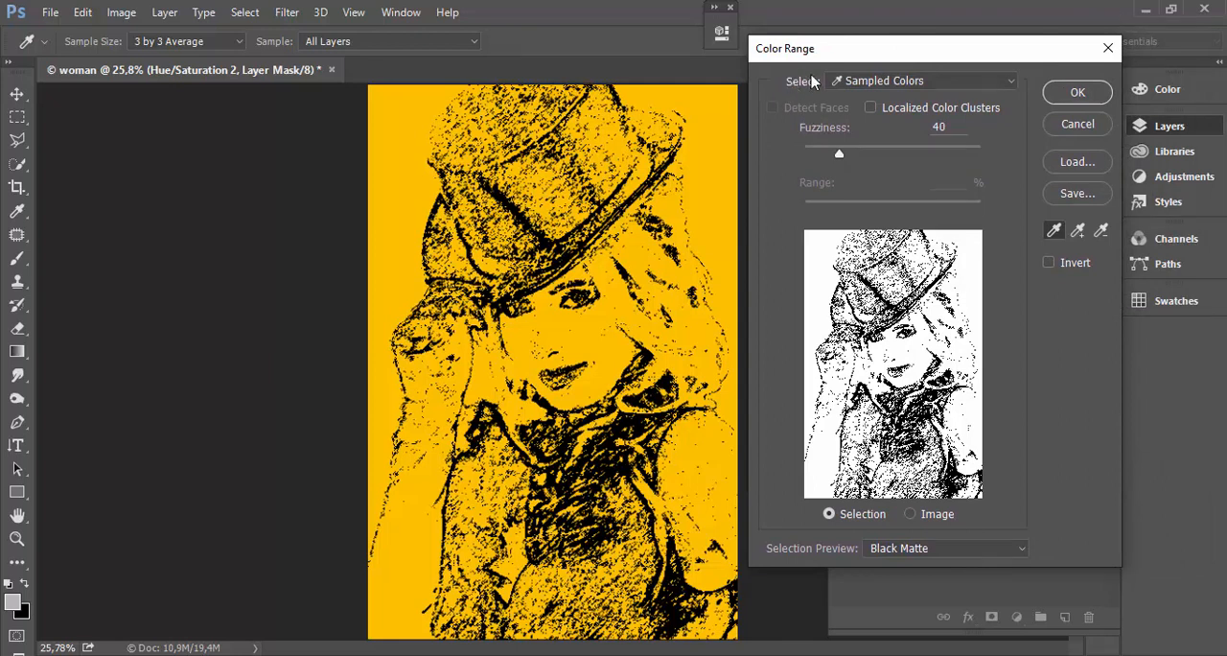
pyautogui.moveTo(906, 80)
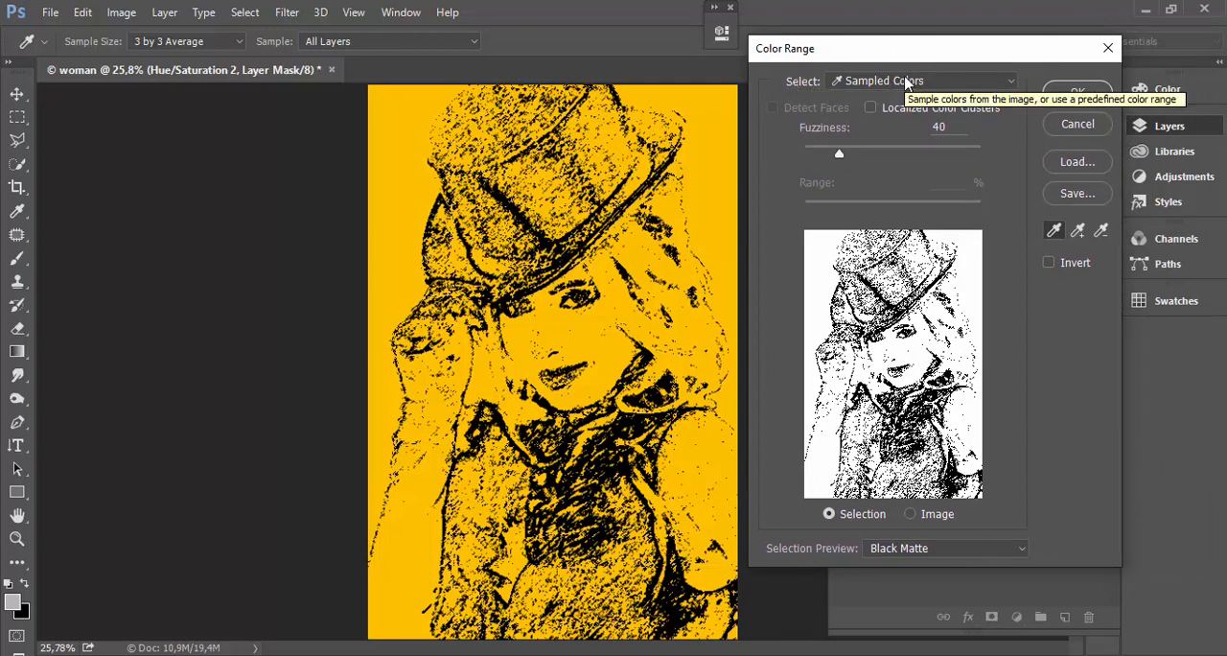
pyautogui.click(922, 81)
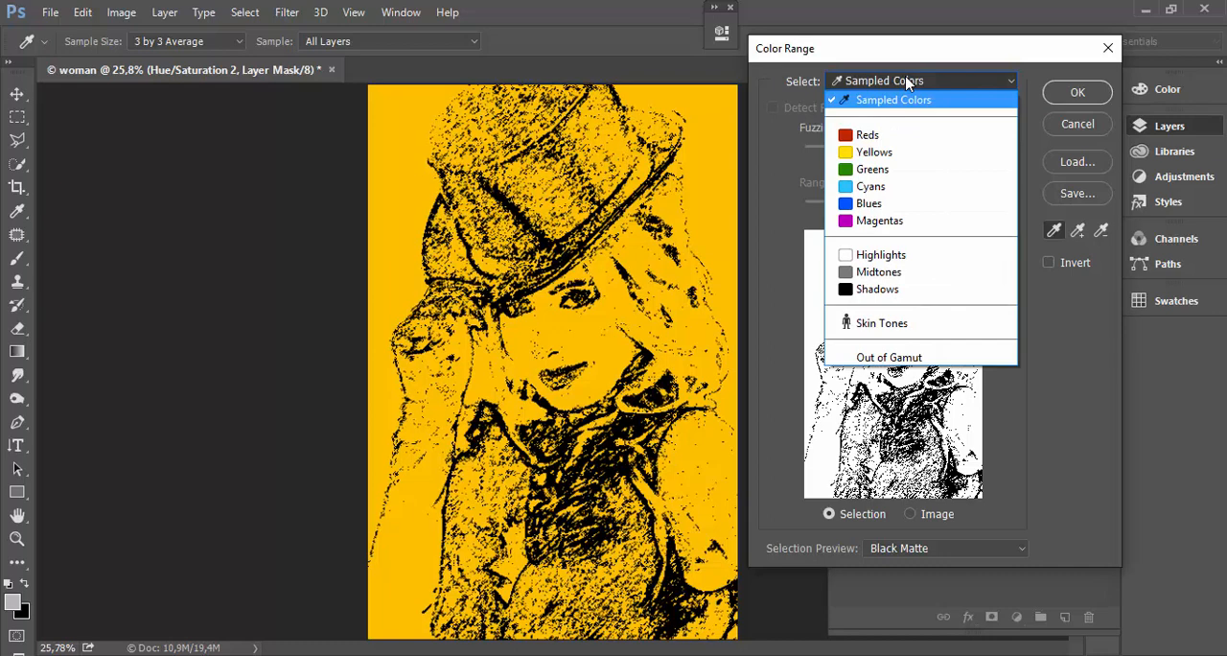
pyautogui.moveTo(952, 89)
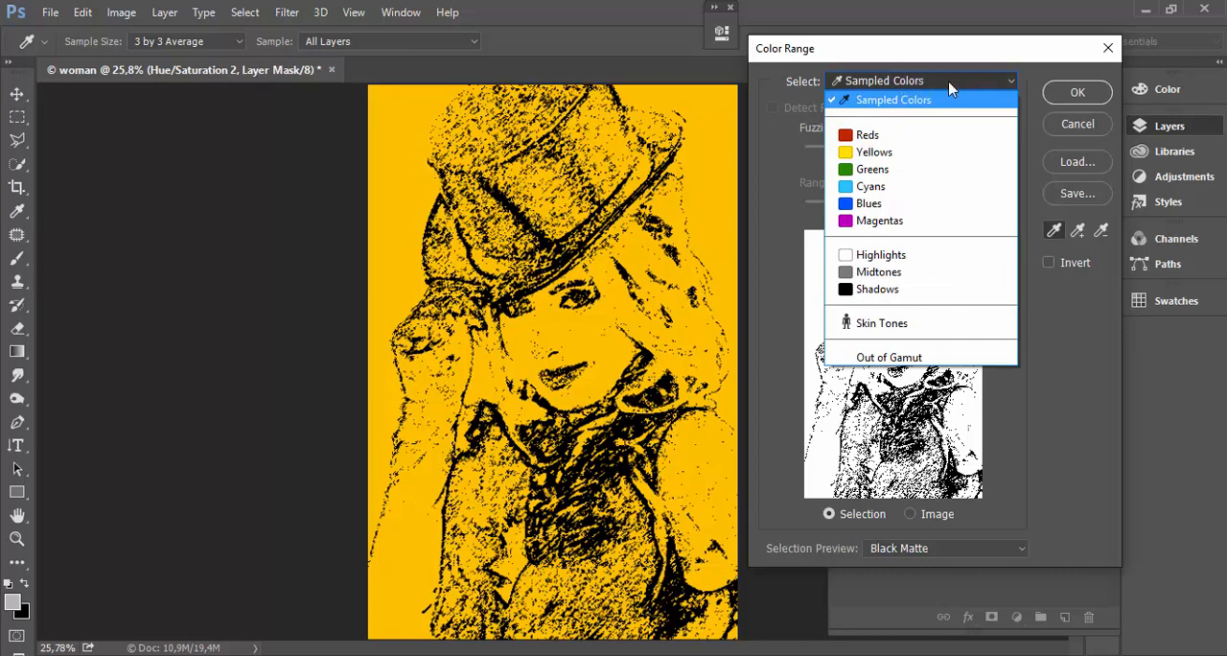
pyautogui.moveTo(879, 220)
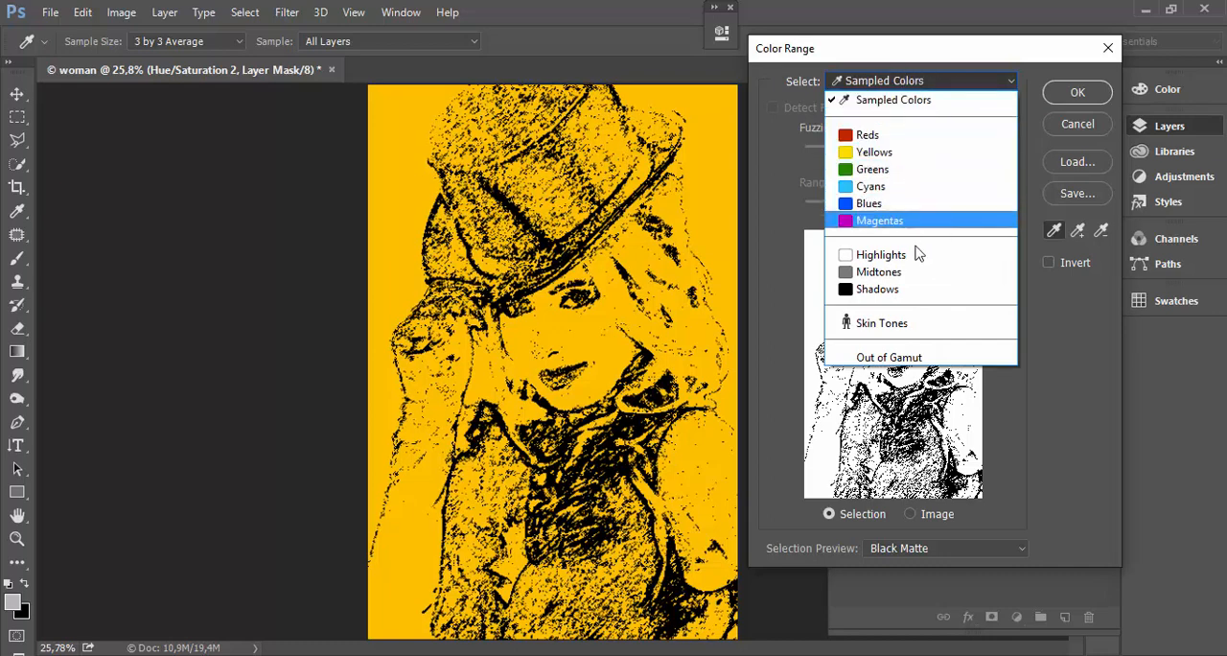
pyautogui.click(880, 254)
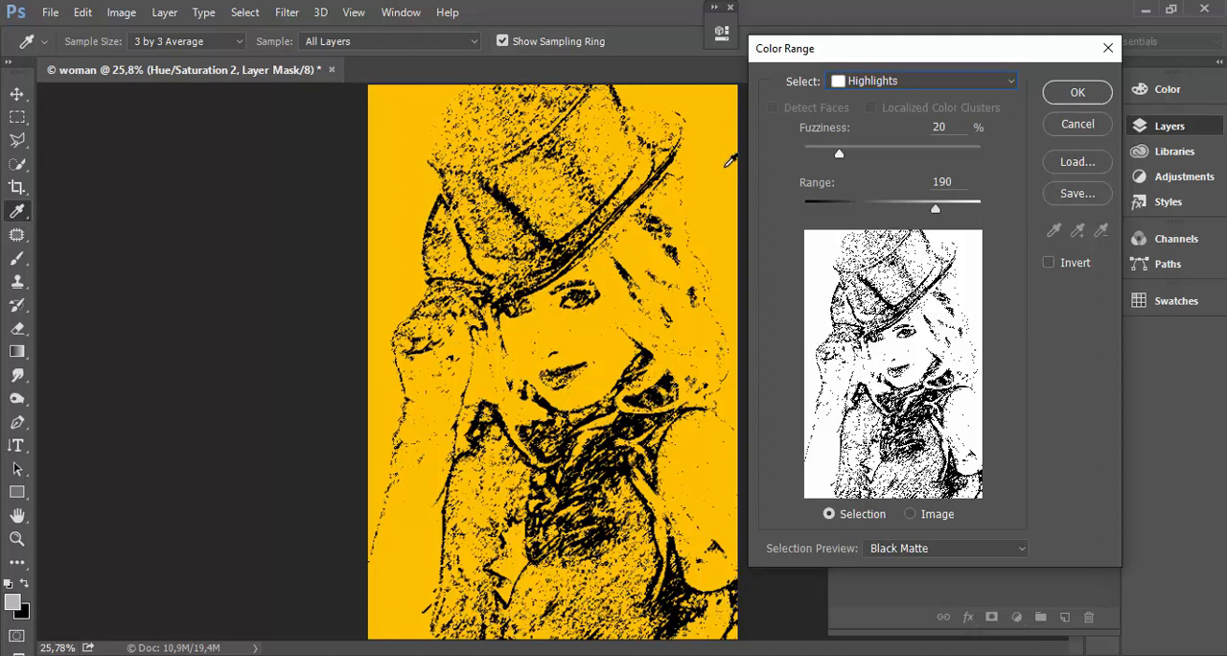
pyautogui.moveTo(898, 285)
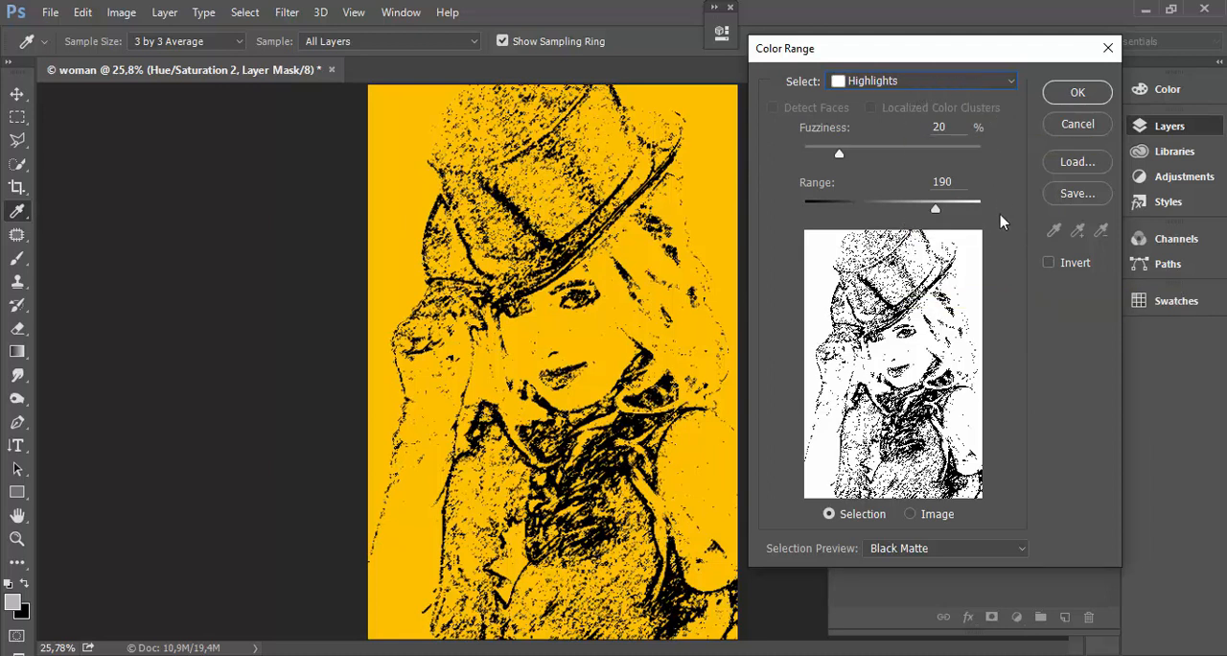
pyautogui.moveTo(974, 300)
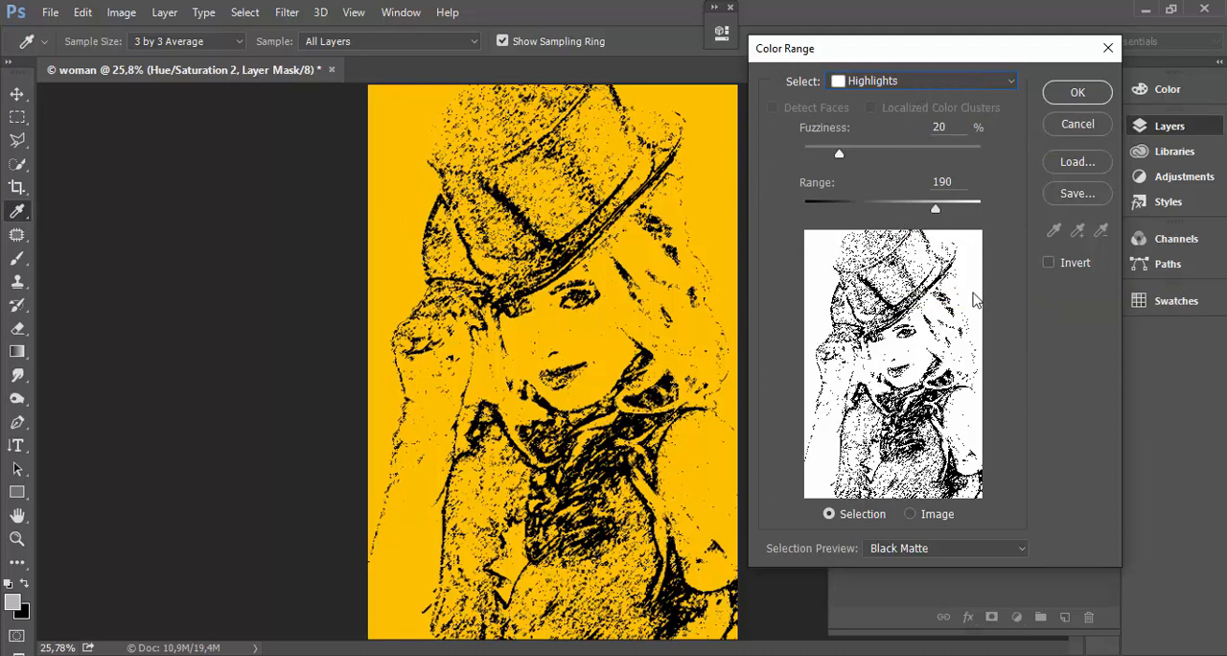
pyautogui.moveTo(972, 260)
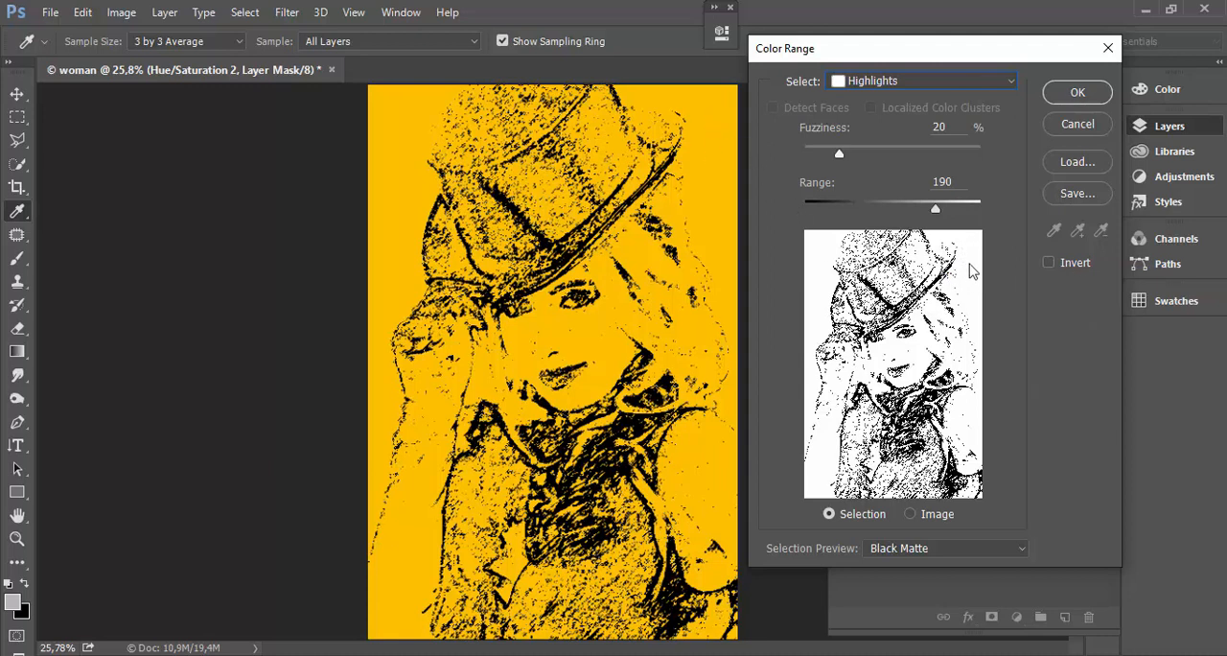
pyautogui.moveTo(929, 48); pyautogui.dragTo(604, 59)
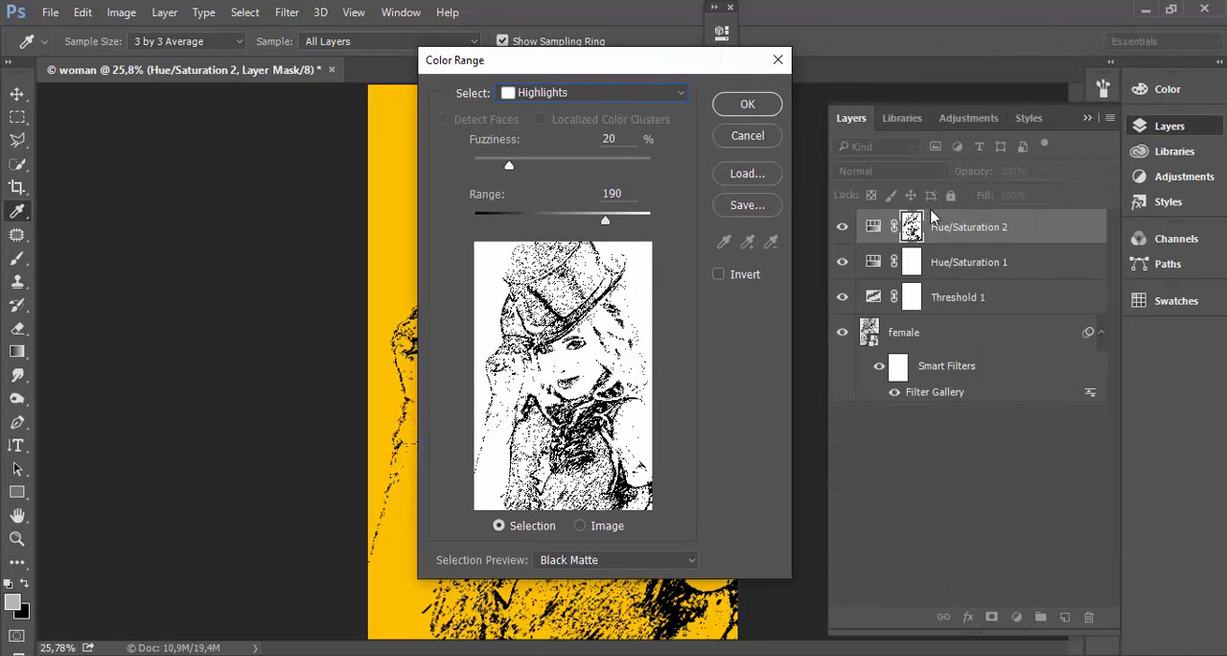
pyautogui.moveTo(628, 288)
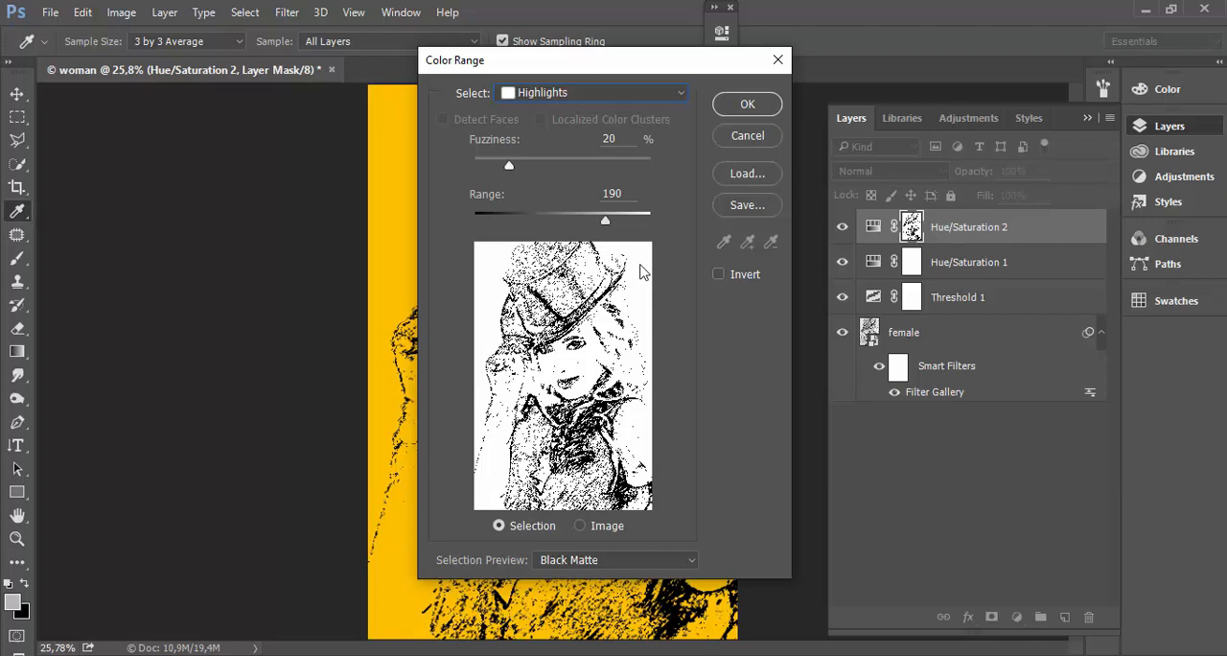
pyautogui.moveTo(640, 276)
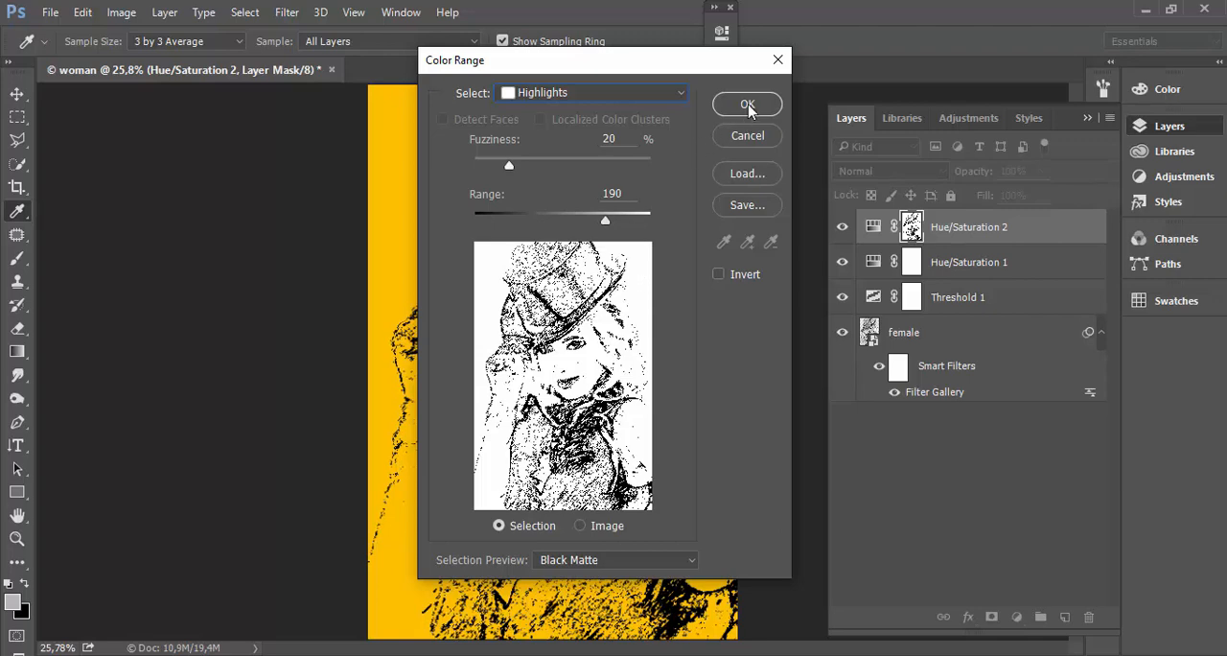
# Step: Apply the Highlights selection as the Hue/Saturation 2 mask
pyautogui.click(747, 104)
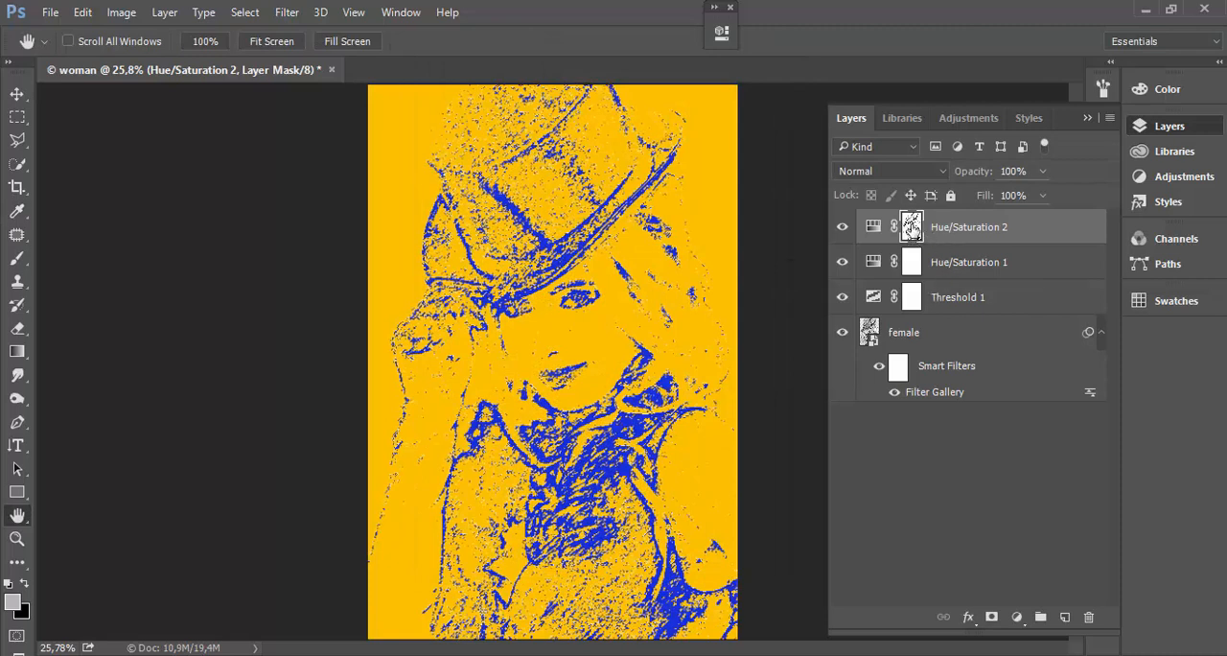
pyautogui.moveTo(911, 226)
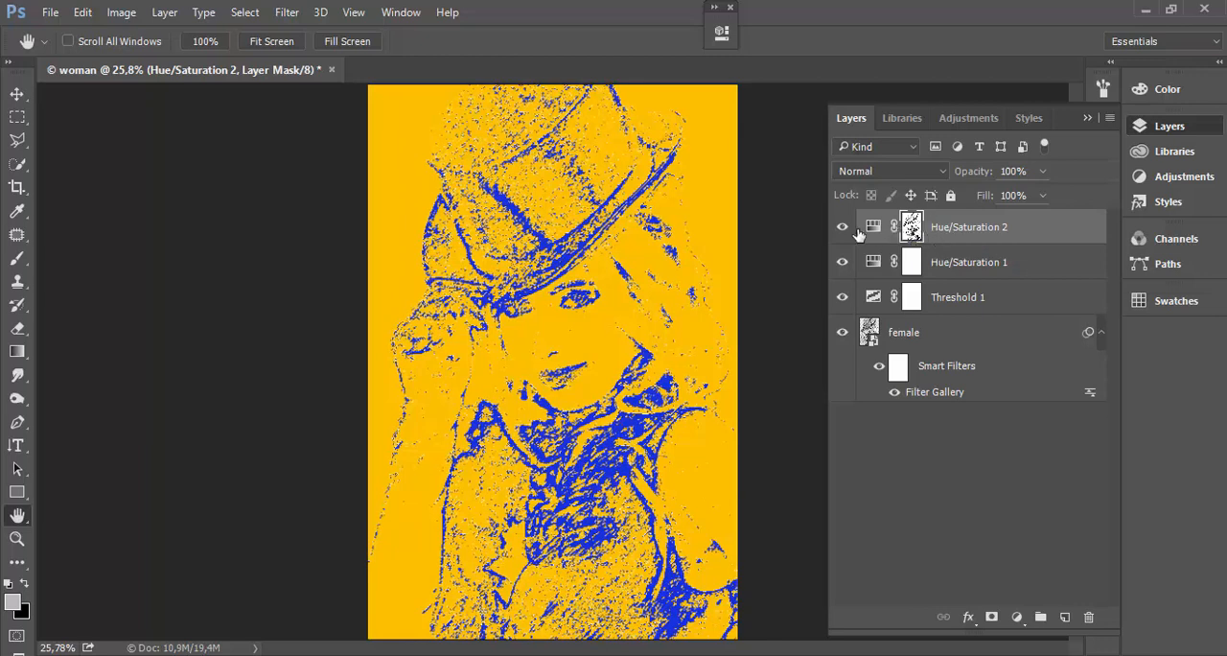
pyautogui.moveTo(706, 192)
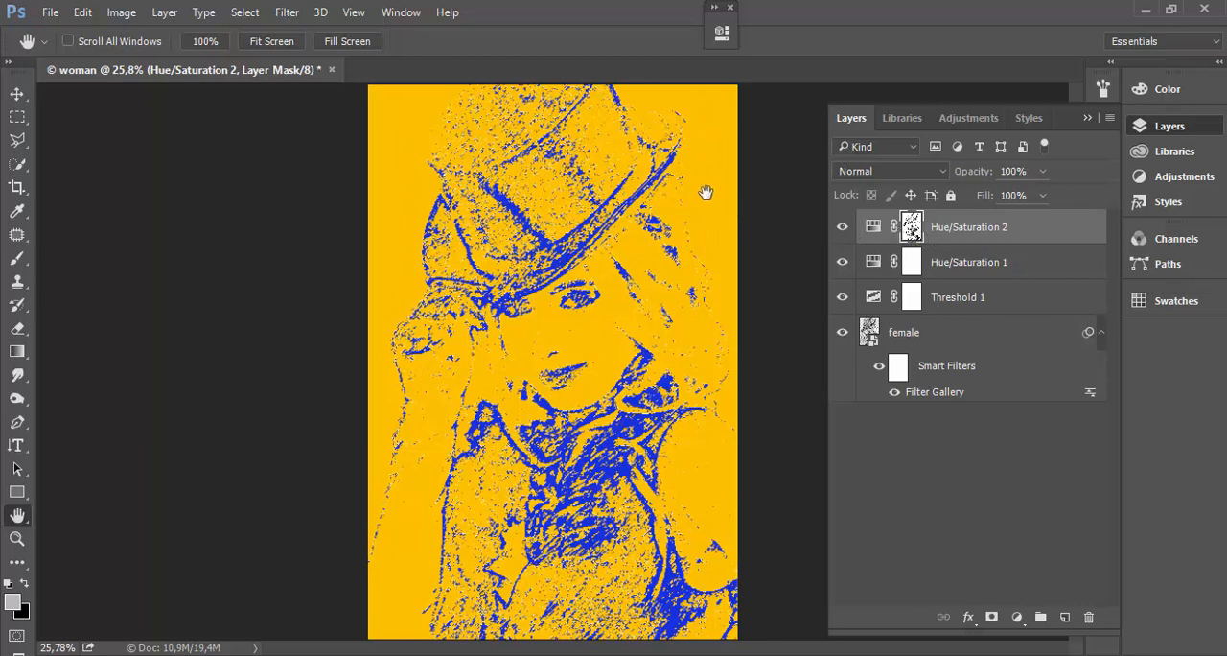
pyautogui.moveTo(705, 131)
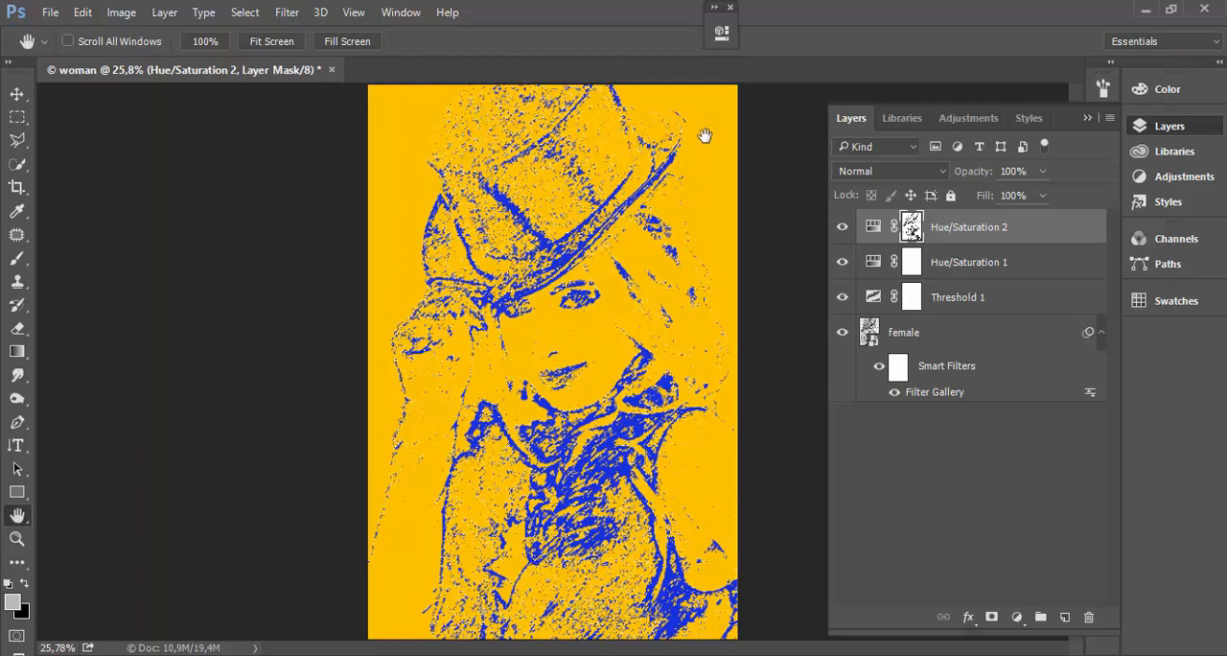
pyautogui.moveTo(733, 184)
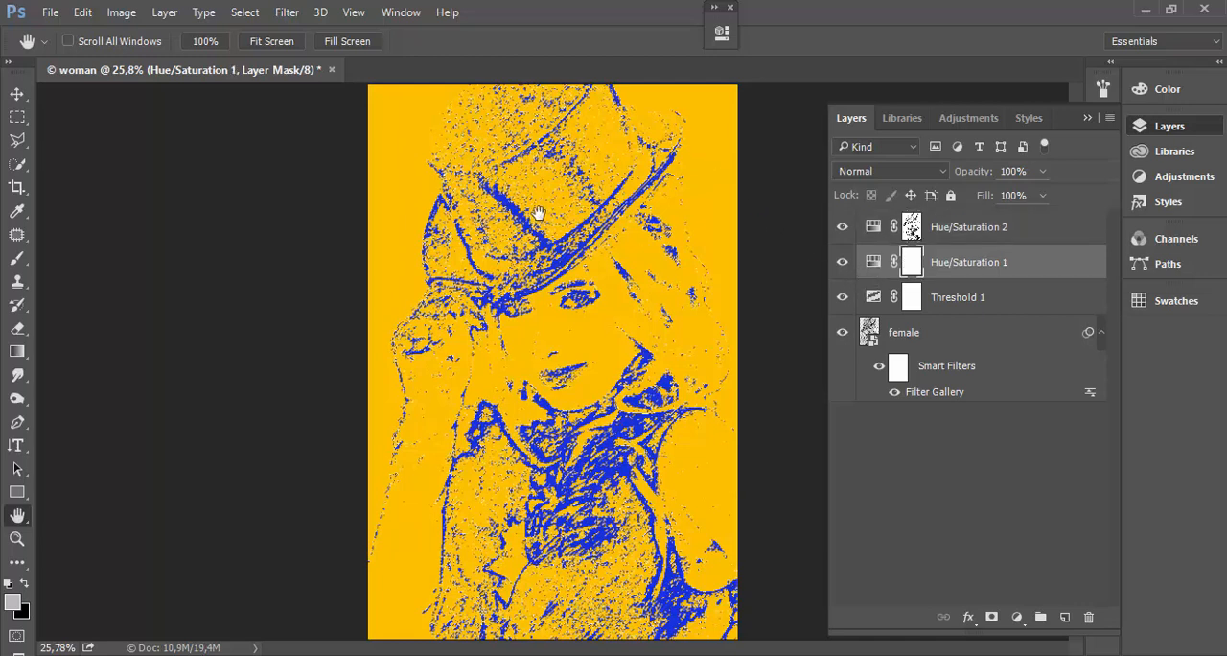
pyautogui.moveTo(515, 213)
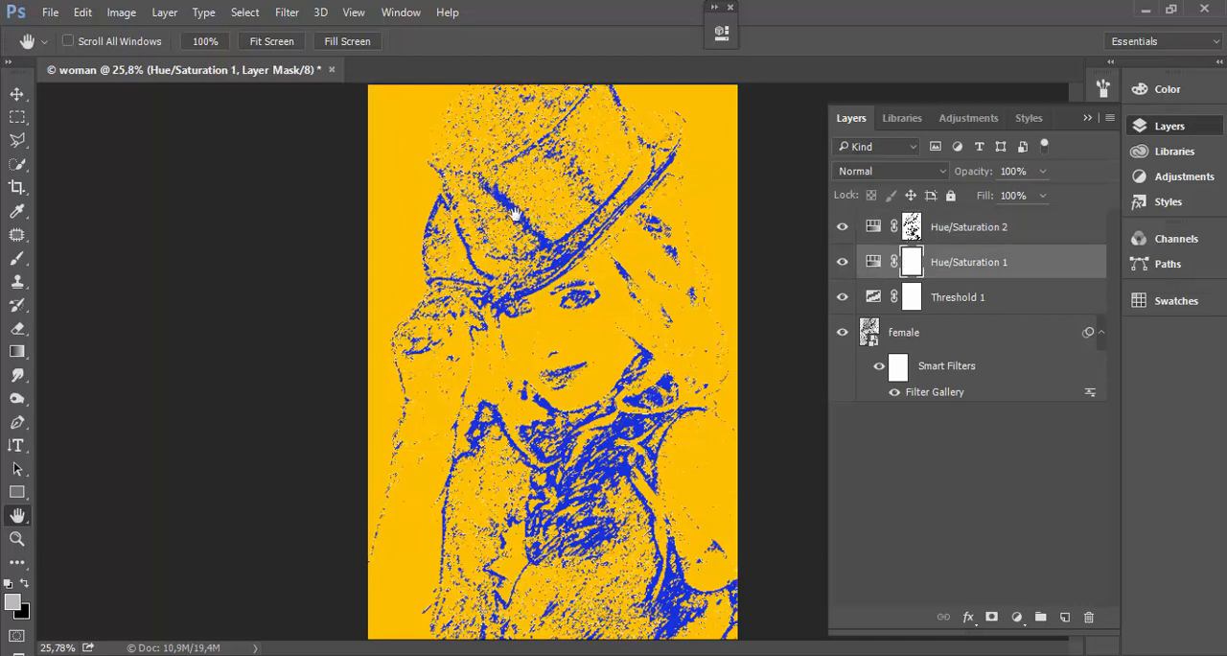
pyautogui.moveTo(662, 238)
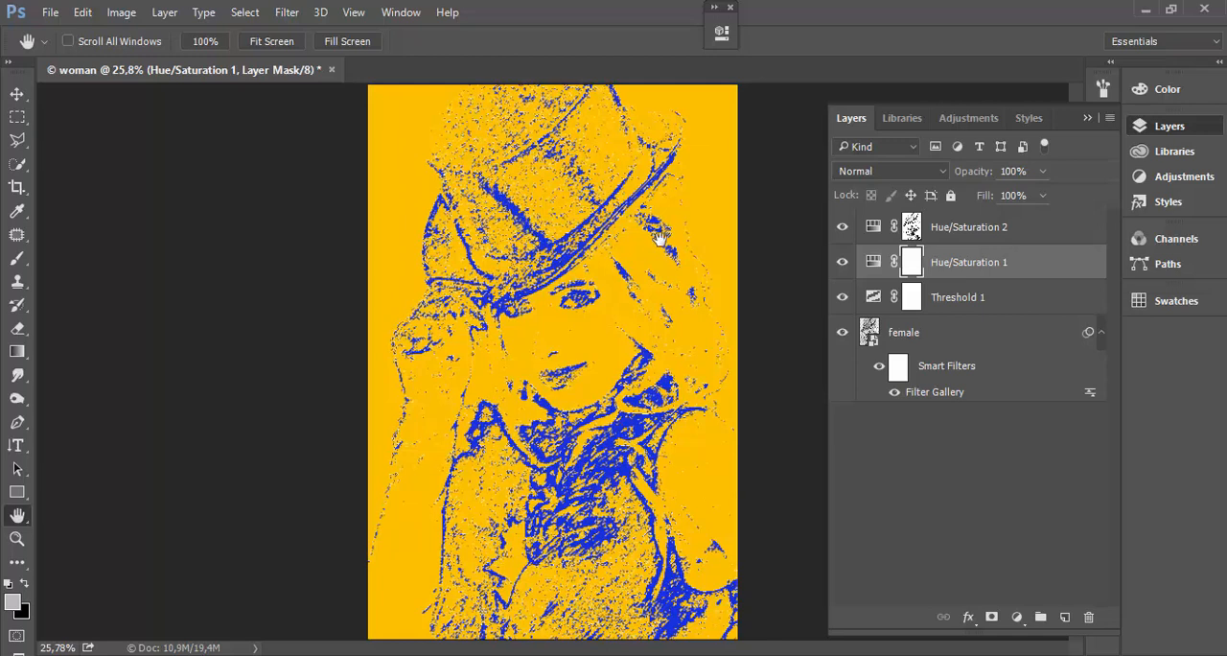
pyautogui.click(872, 262)
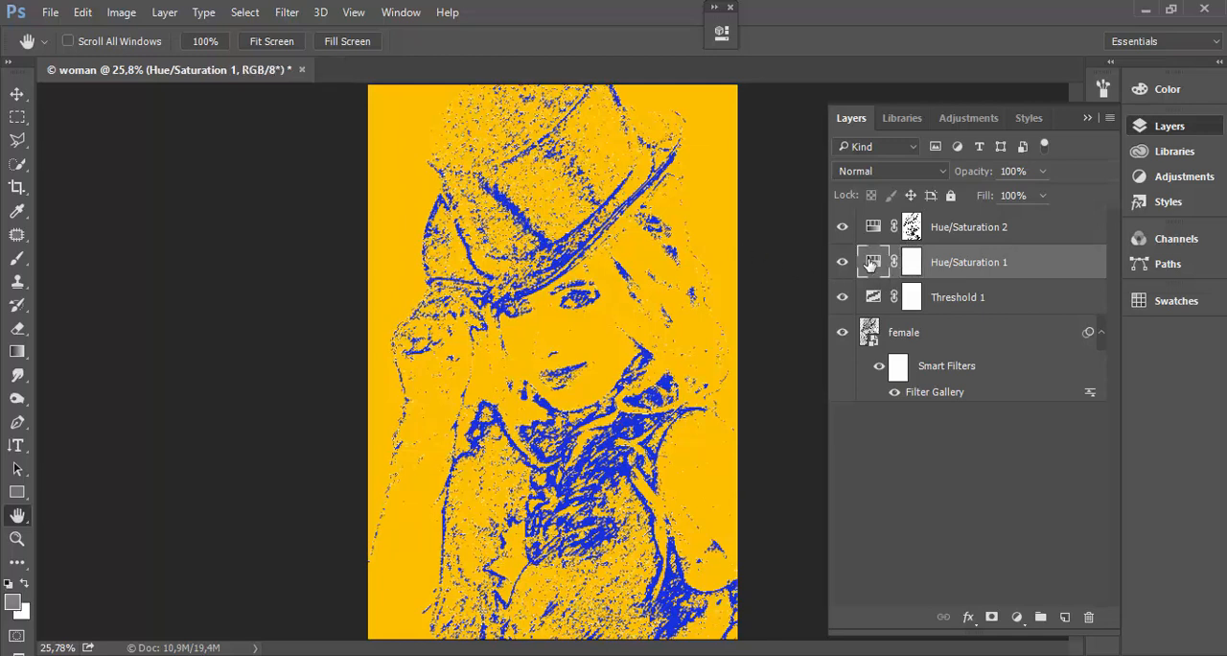
pyautogui.doubleClick(872, 262)
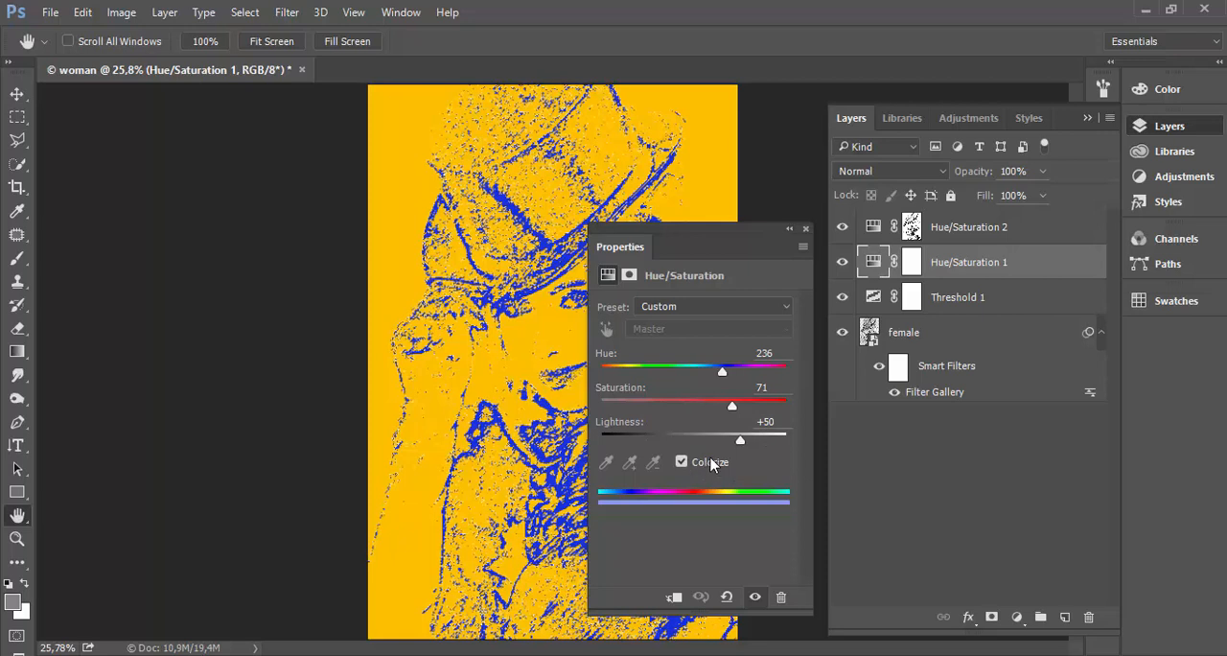
pyautogui.moveTo(639, 395)
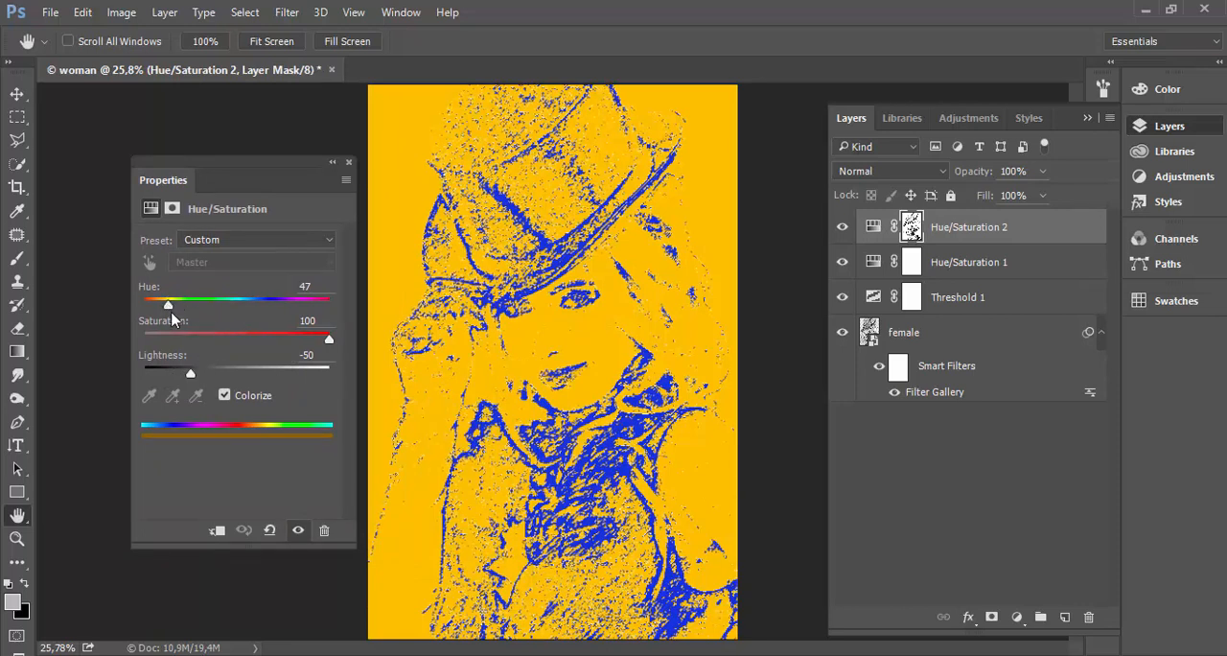
pyautogui.moveTo(248, 326)
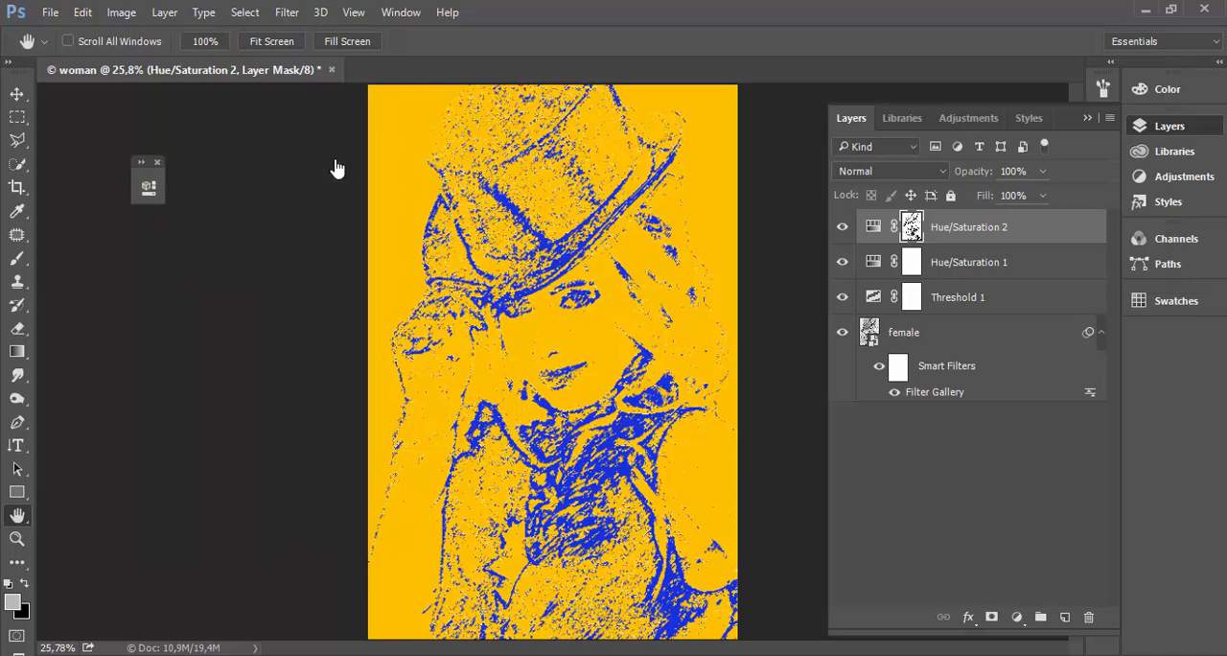
pyautogui.moveTo(17, 539)
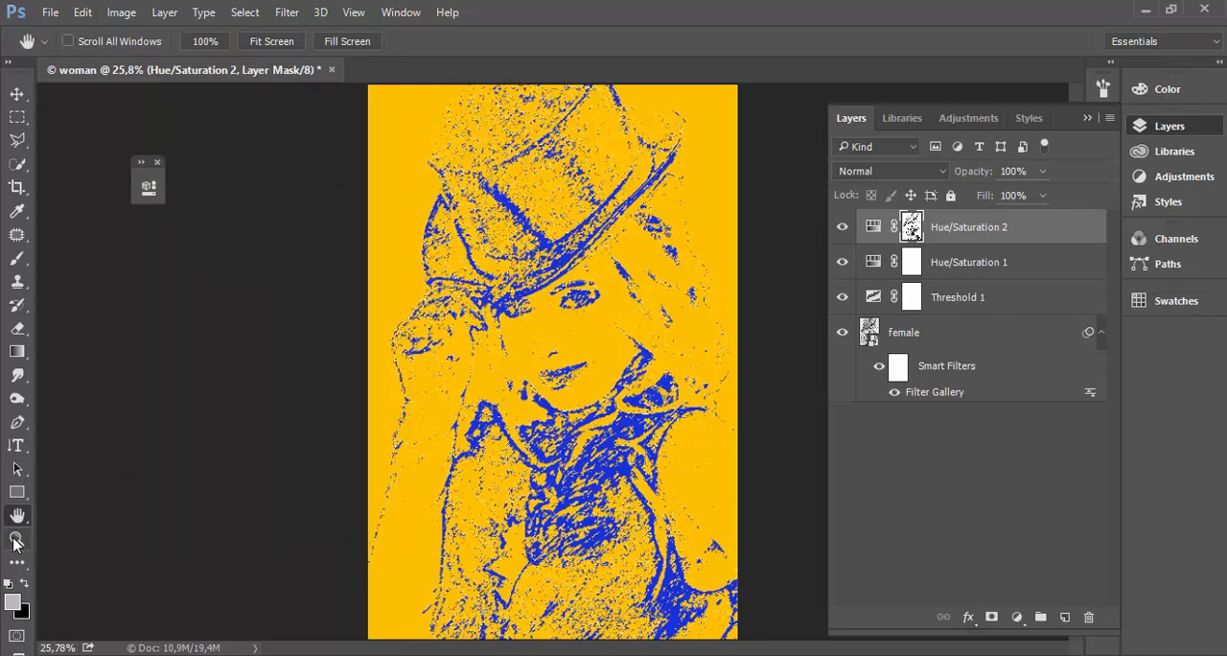
# Step: Switch to the Zoom tool to magnify the face
pyautogui.click(17, 539)
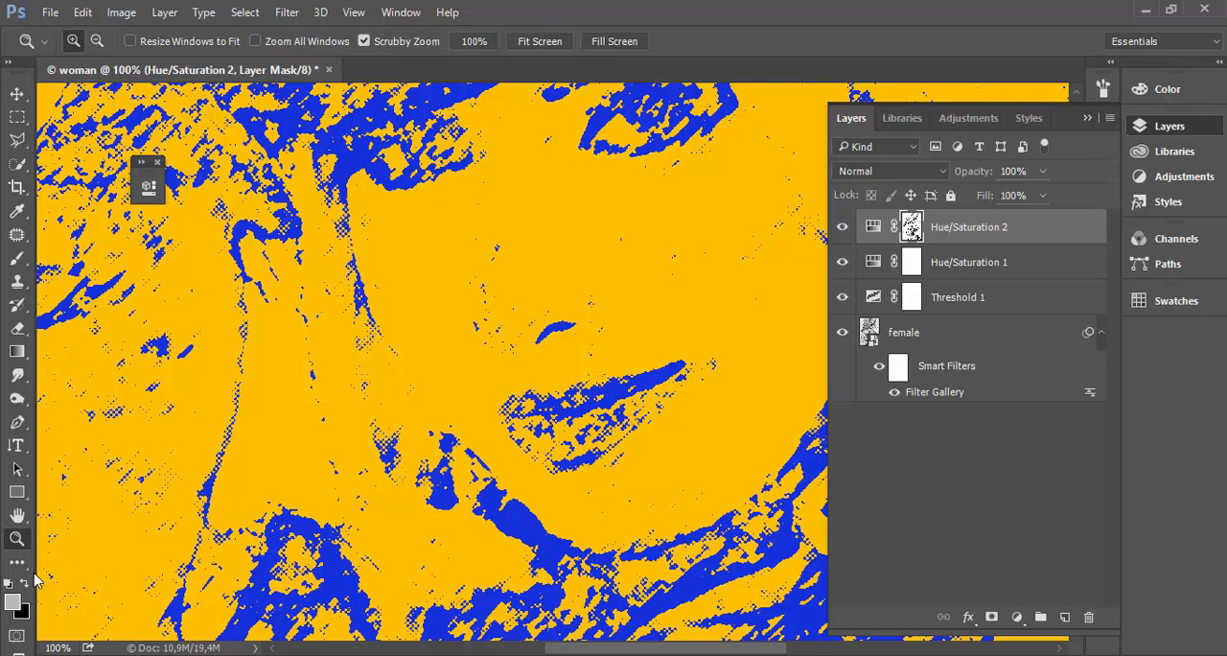
pyautogui.moveTo(347, 365)
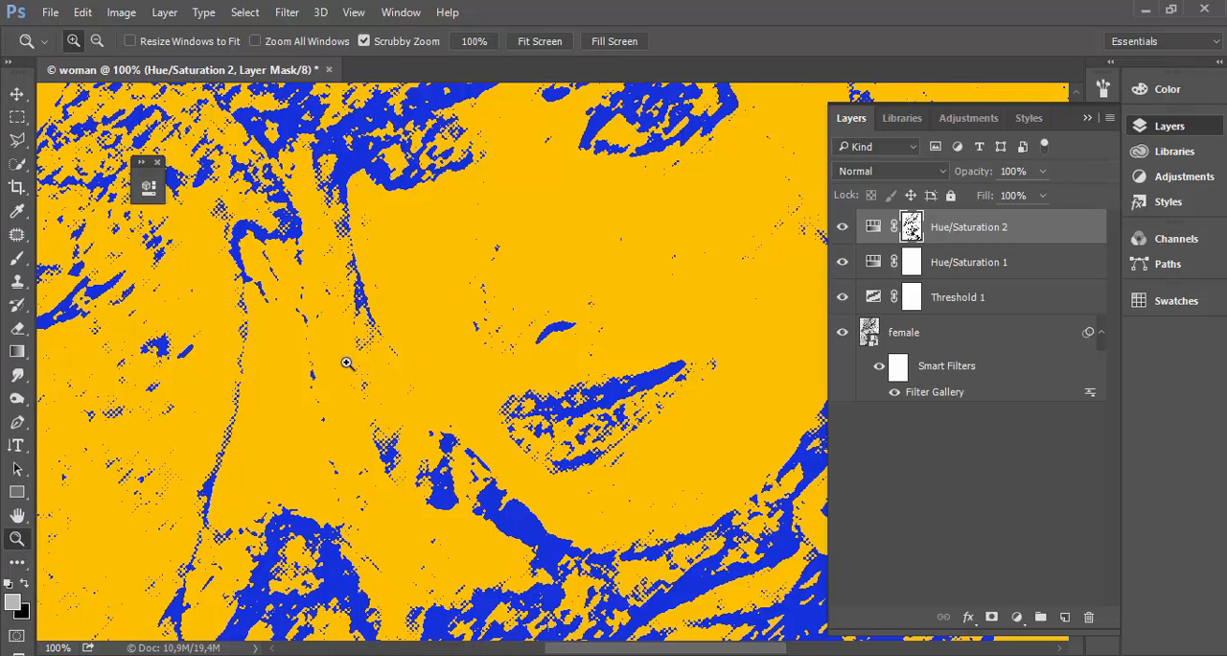
pyautogui.moveTo(339, 222)
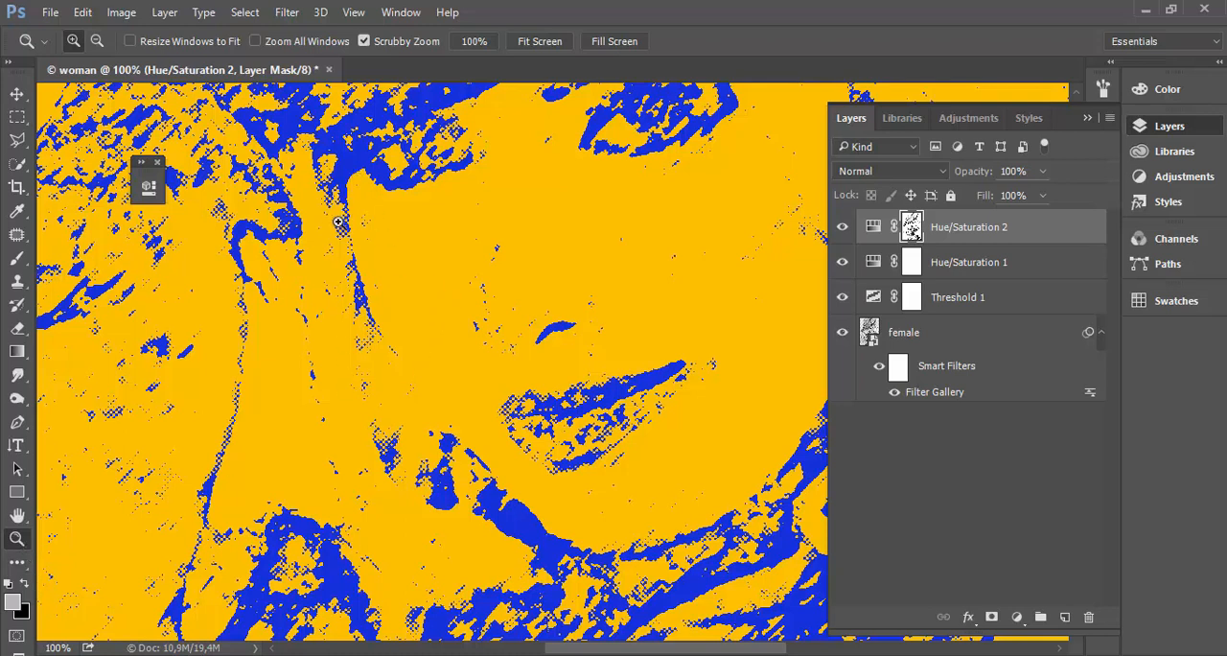